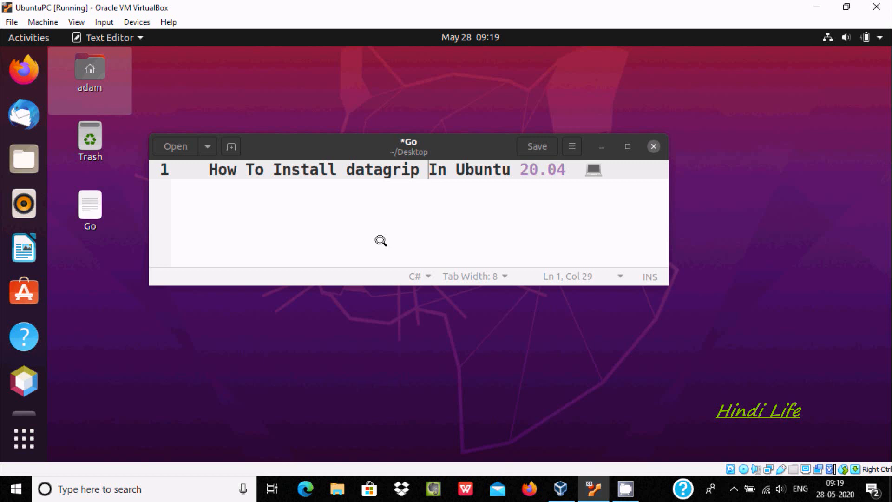
{"action": "mouse_move", "coordinate": [371, 218]}
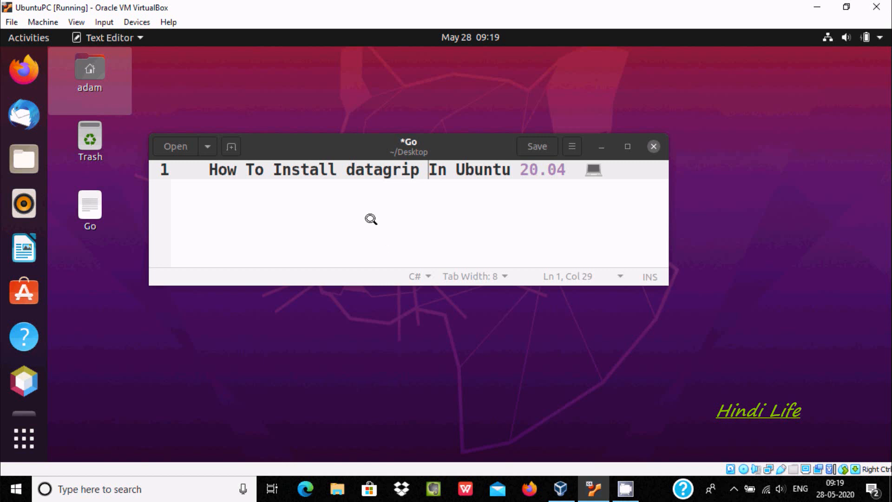
{"action": "mouse_move", "coordinate": [537, 218]}
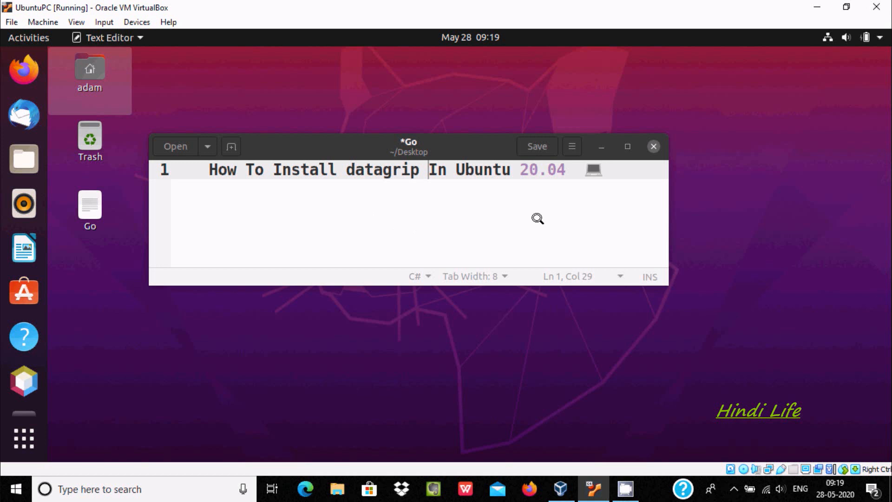
{"action": "mouse_move", "coordinate": [607, 146]}
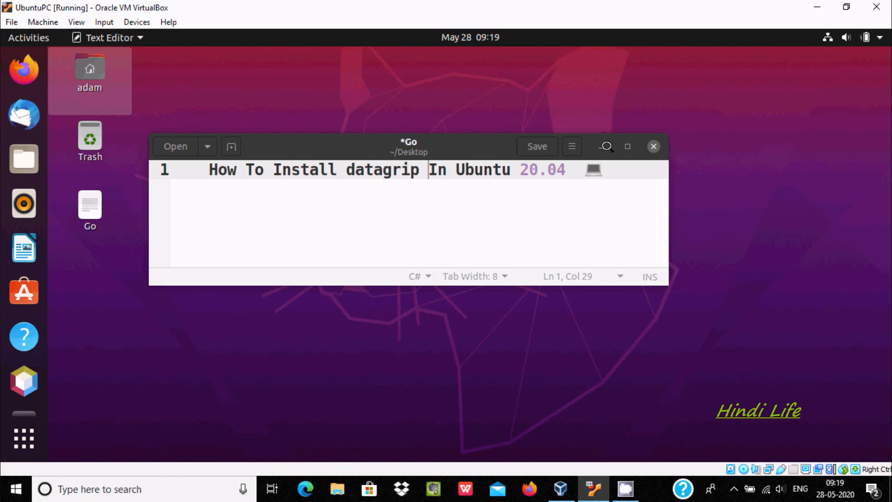
Minimize the 'How To Install datagrip In Ubuntu 20.04' Text Editor window
{"action": "left_click", "coordinate": [652, 146]}
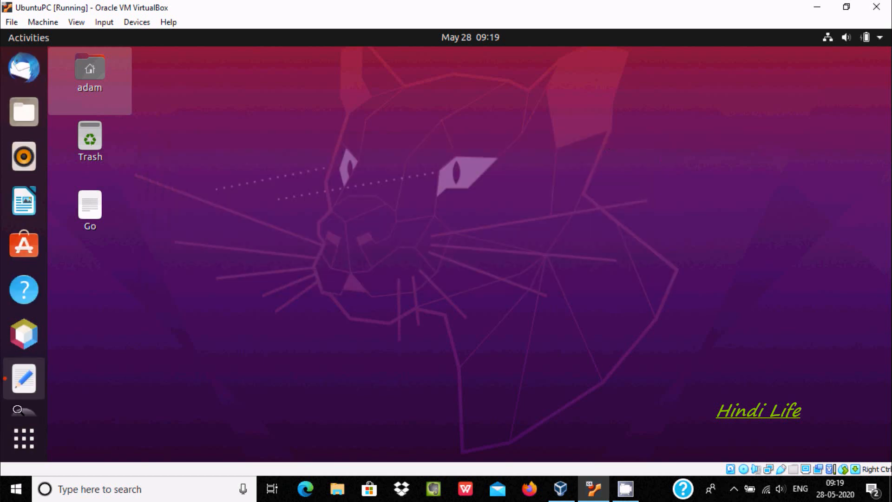
Run 'datagrip' in a new Terminal and see it is not found, with snap suggested
{"action": "left_click", "coordinate": [24, 438]}
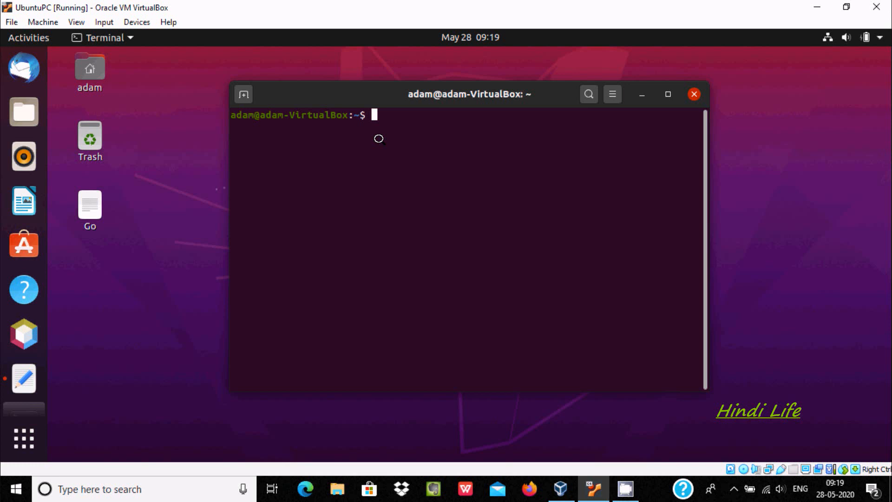
{"action": "type", "text": "data"}
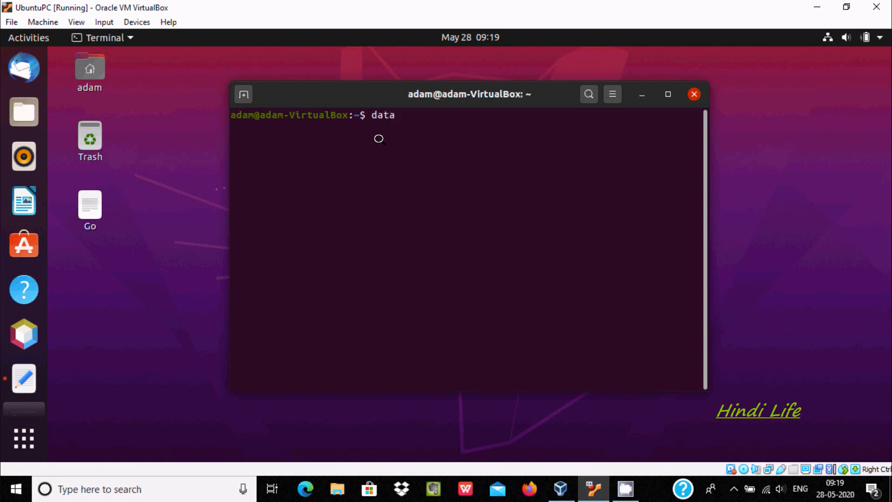
{"action": "type", "text": "gri"}
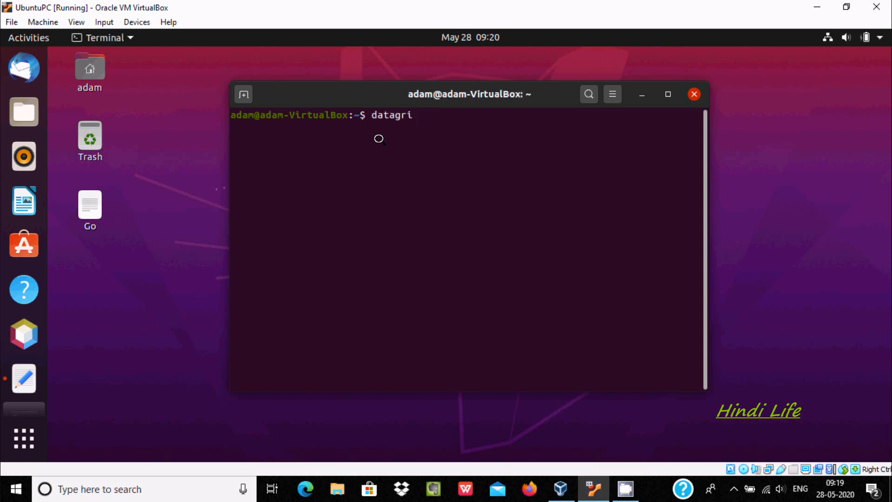
{"action": "key", "text": "Return"}
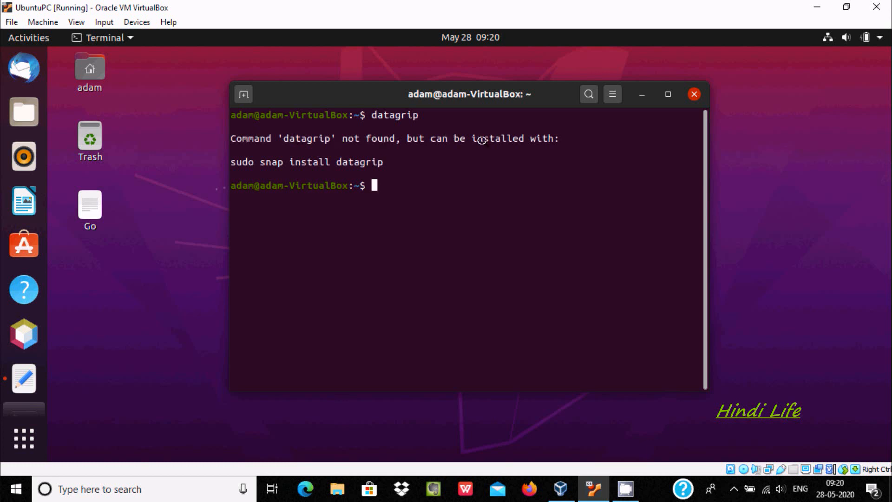
{"action": "mouse_move", "coordinate": [386, 155]}
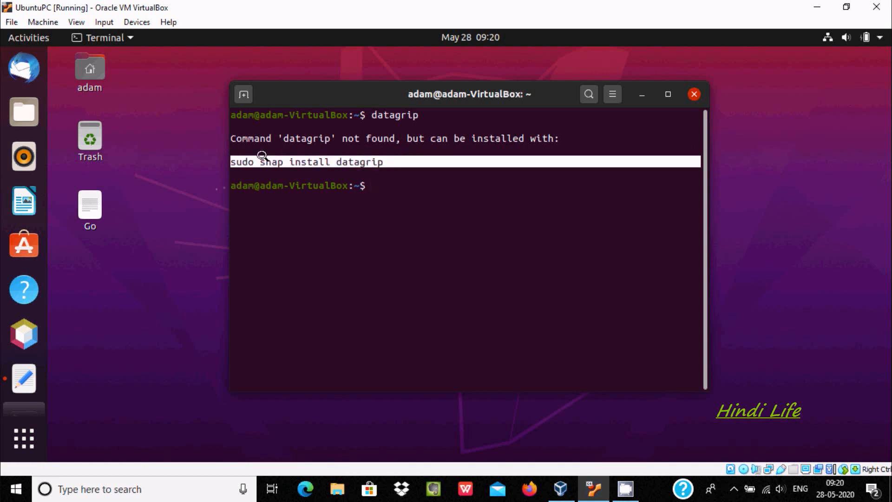
Run the suggested 'sudo snap install datagrip' with the password and hit the classic-confinement error
{"action": "left_click", "coordinate": [390, 176]}
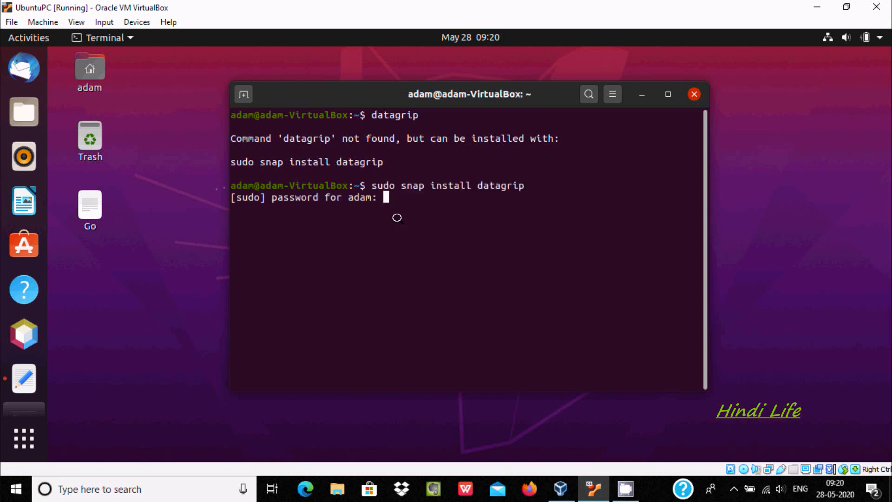
{"action": "key", "text": "Return"}
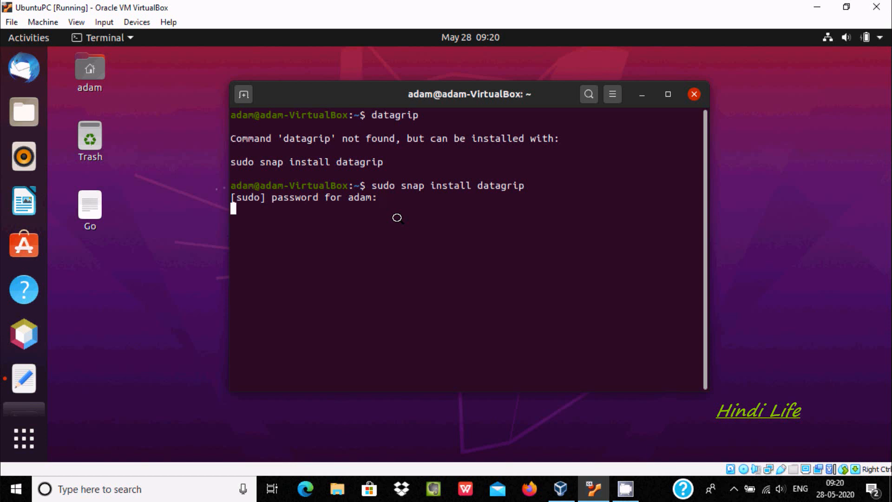
{"action": "key", "text": "Return"}
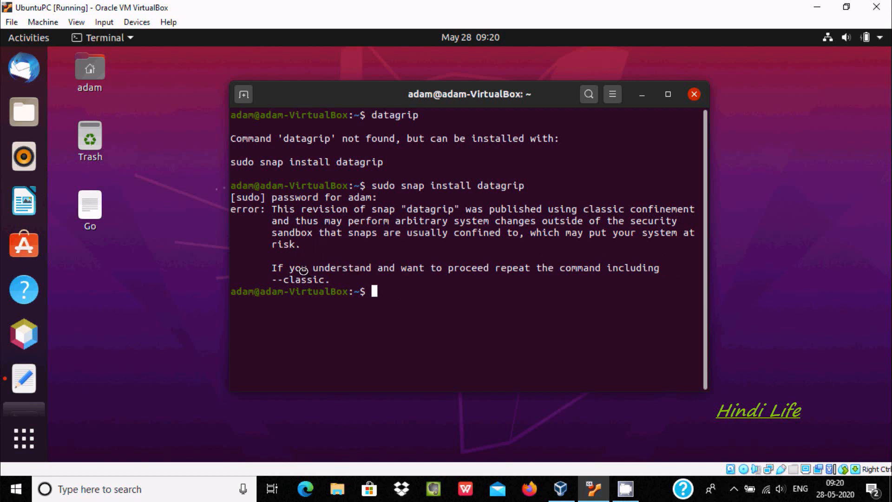
Rerun the install as 'sudo snap install datagrip --classic' to start the download
{"action": "type", "text": "sudo snap install datagrip"}
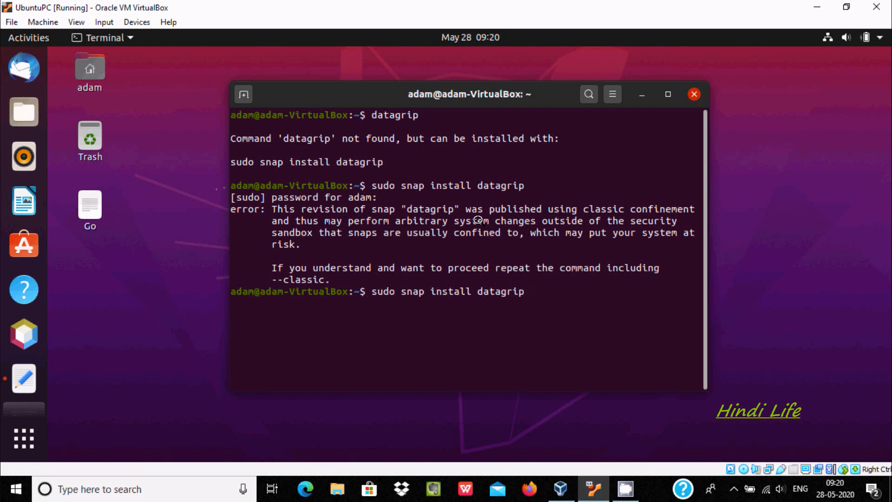
{"action": "type", "text": "--cla"}
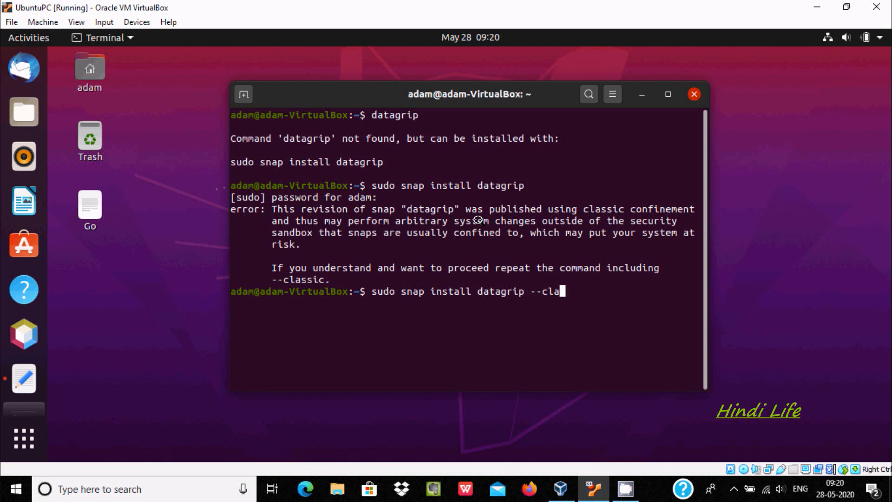
{"action": "type", "text": "ssic"}
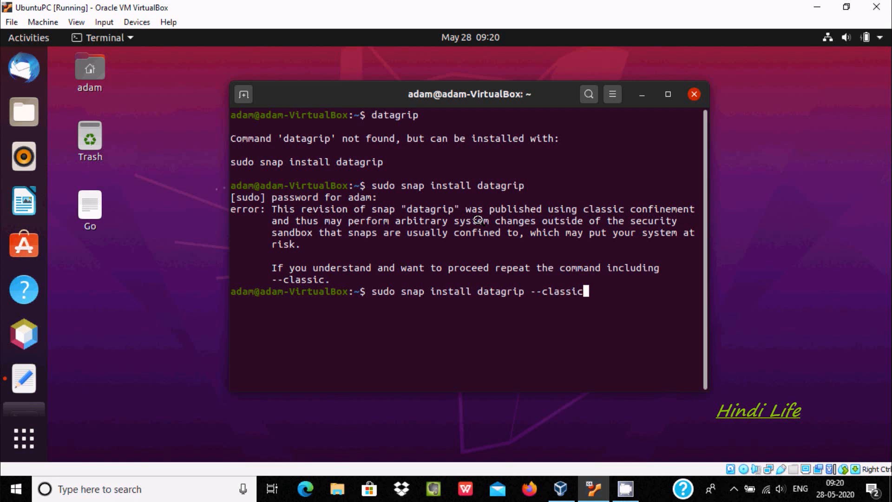
{"action": "key", "text": "Return"}
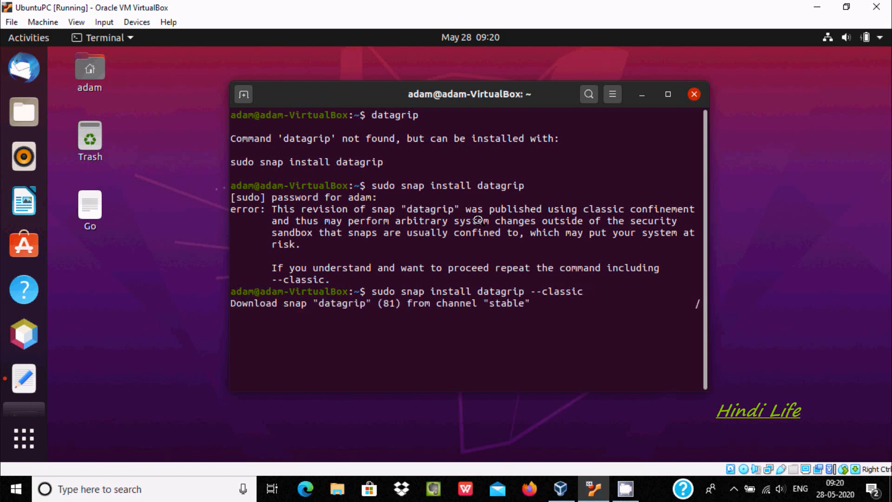
{"action": "mouse_move", "coordinate": [276, 312]}
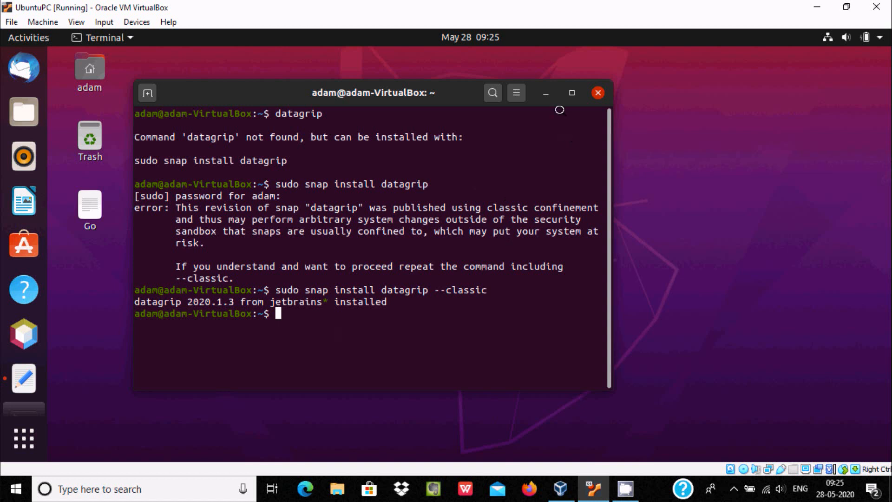
Minimize Terminal and search the application overview for 'dat' to surface DataGrip
{"action": "left_click", "coordinate": [598, 93]}
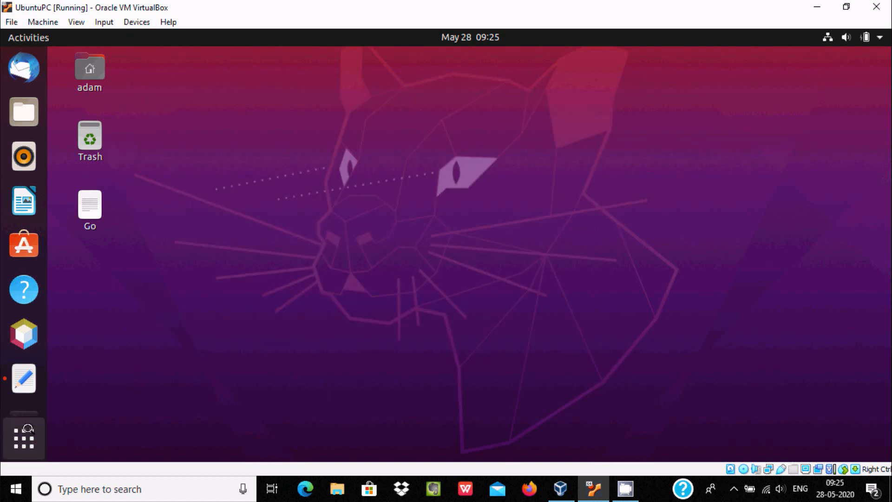
{"action": "left_click", "coordinate": [24, 438]}
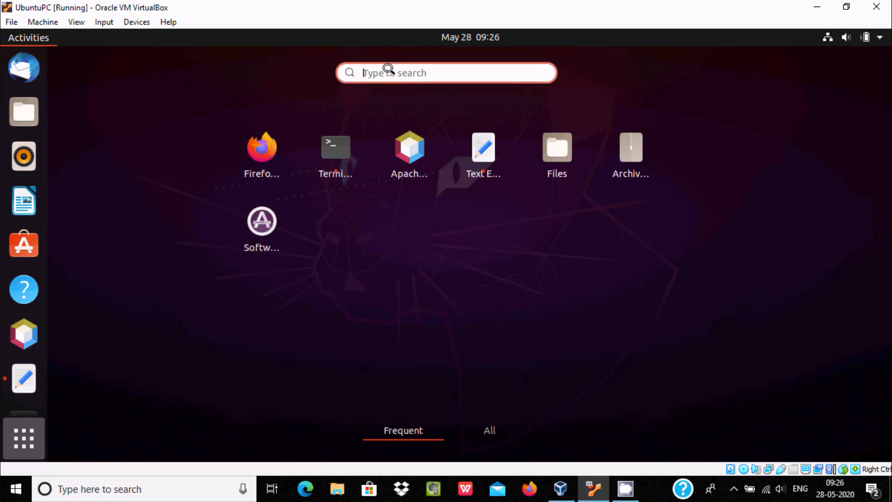
{"action": "type", "text": "dat"}
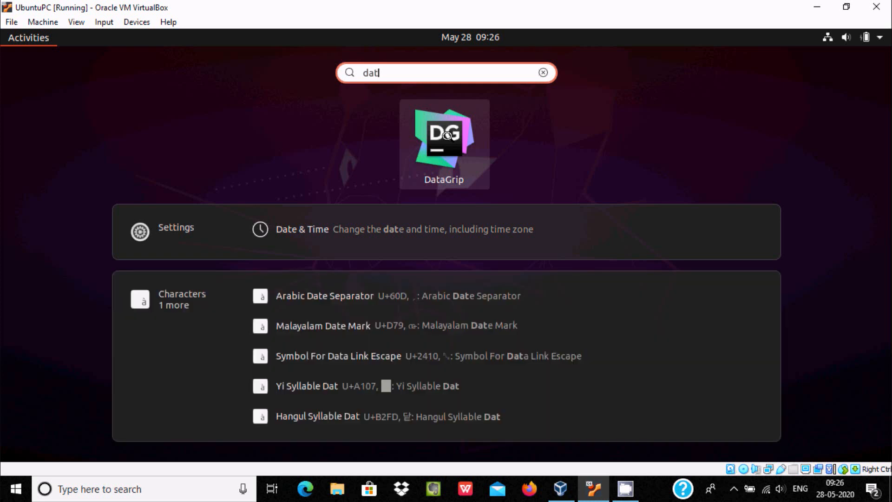
{"action": "mouse_move", "coordinate": [427, 126]}
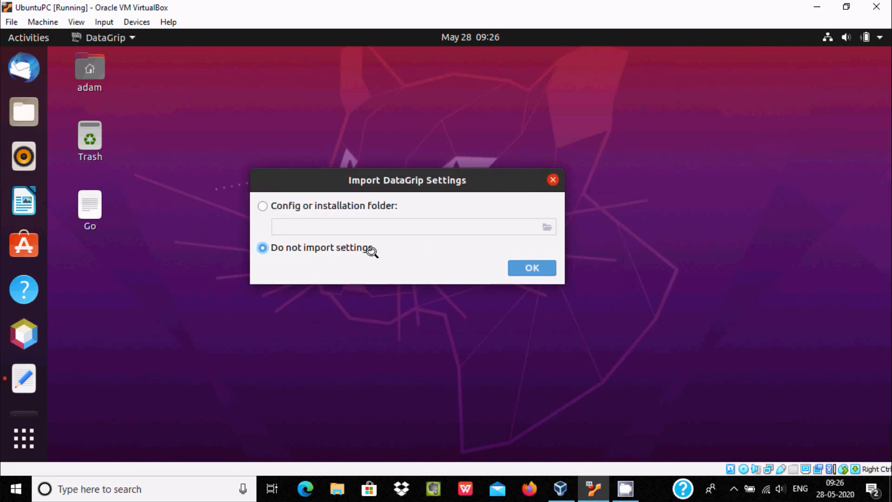
{"action": "mouse_move", "coordinate": [344, 205]}
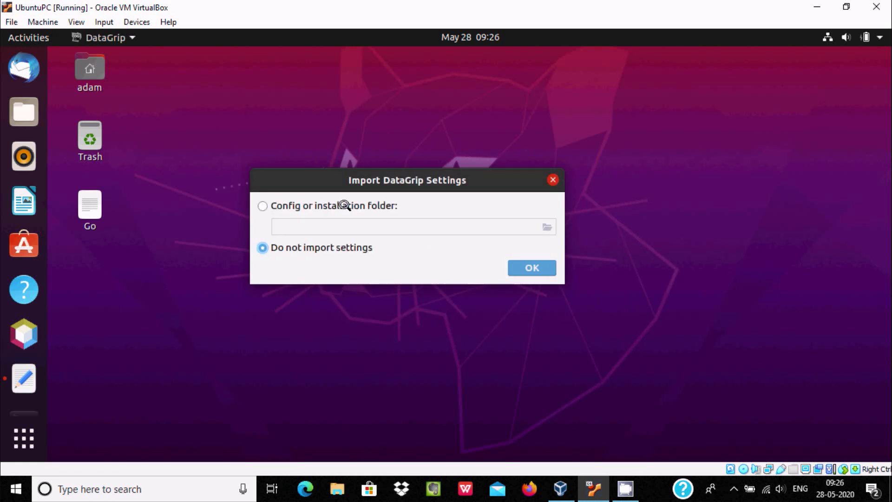
{"action": "mouse_move", "coordinate": [336, 230]}
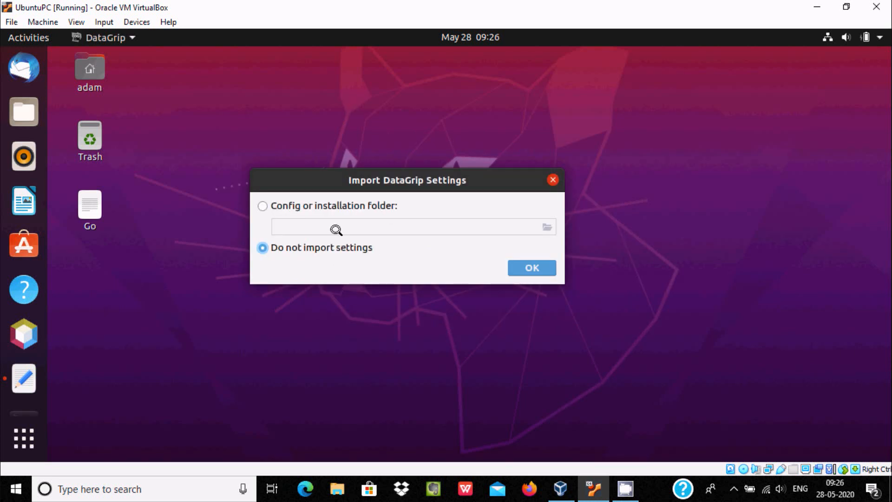
{"action": "mouse_move", "coordinate": [284, 251]}
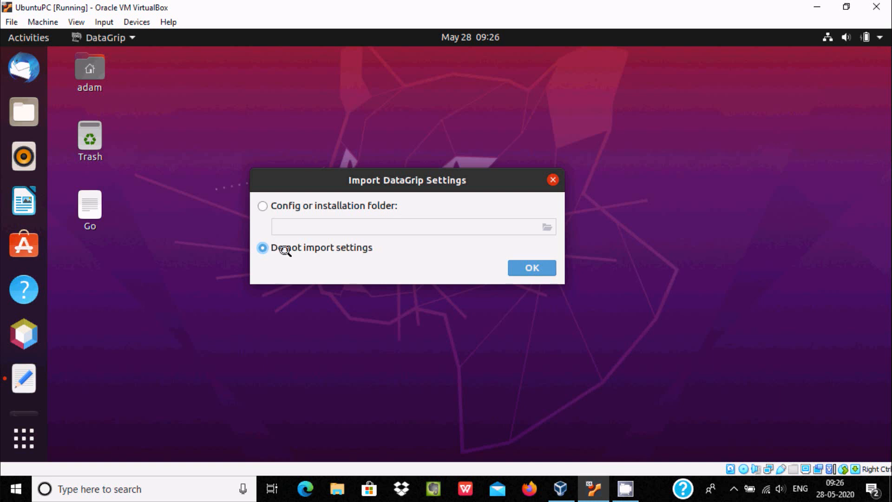
{"action": "mouse_move", "coordinate": [514, 268]}
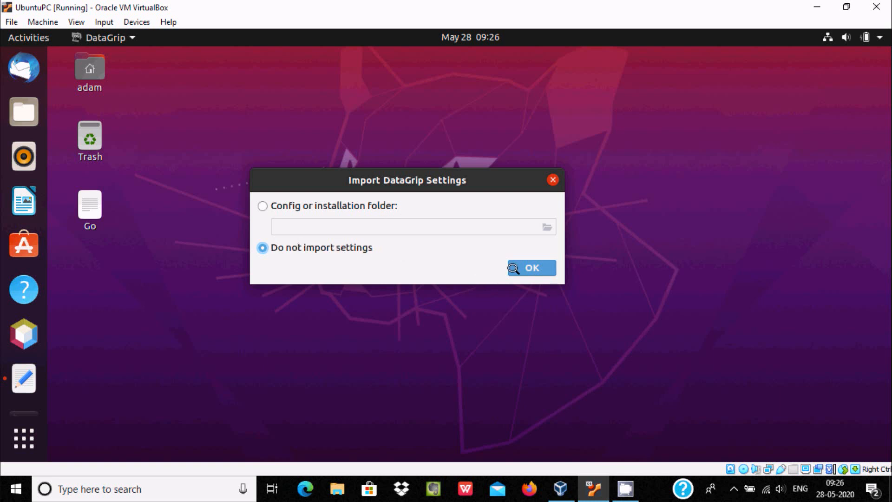
Start without imported settings and begin the 30-day 'Evaluate for free' trial
{"action": "left_click", "coordinate": [530, 268]}
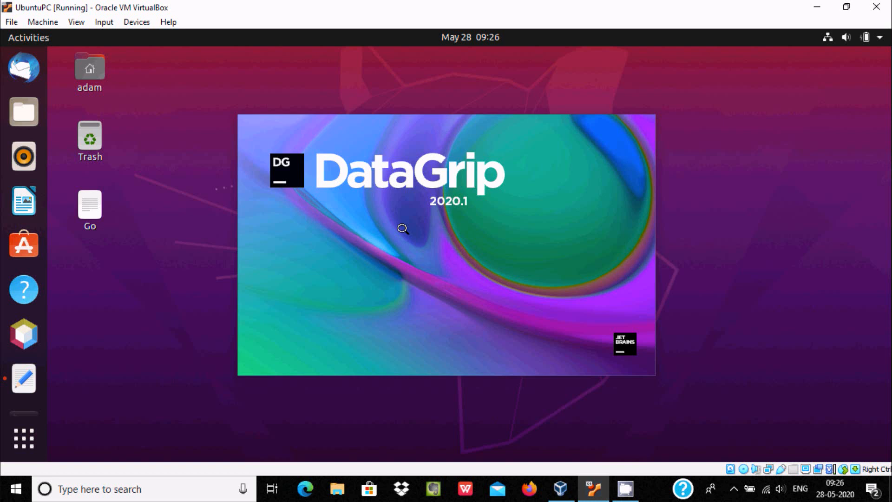
{"action": "mouse_move", "coordinate": [428, 190]}
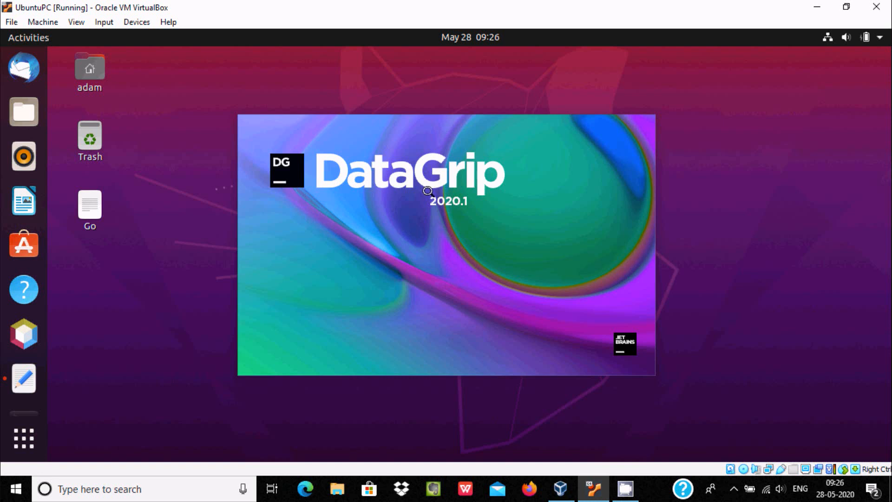
{"action": "mouse_move", "coordinate": [49, 427]}
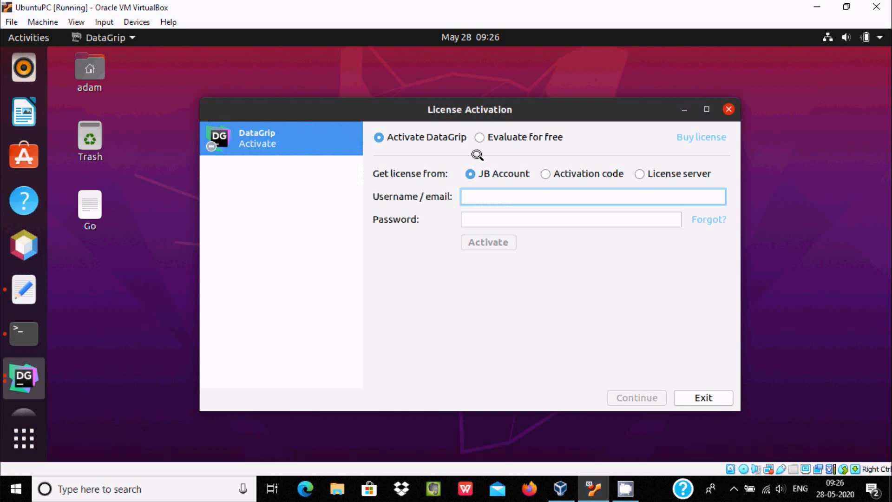
{"action": "left_click", "coordinate": [479, 137]}
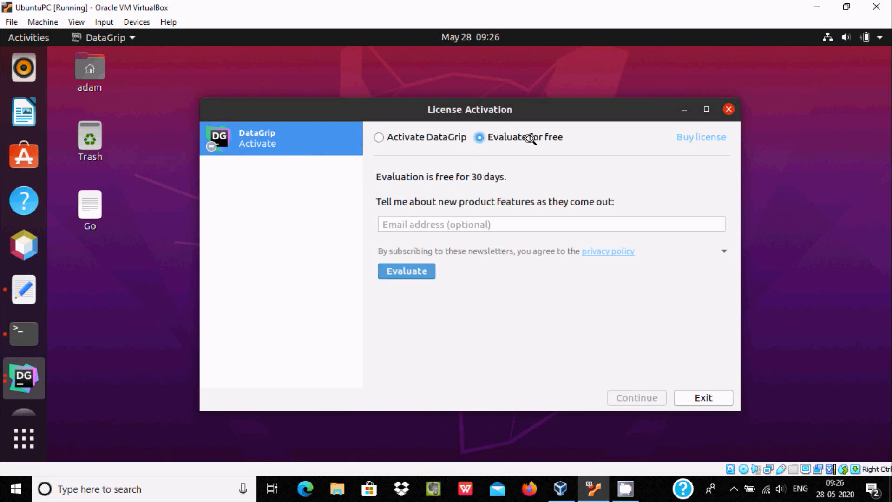
{"action": "left_click", "coordinate": [406, 270]}
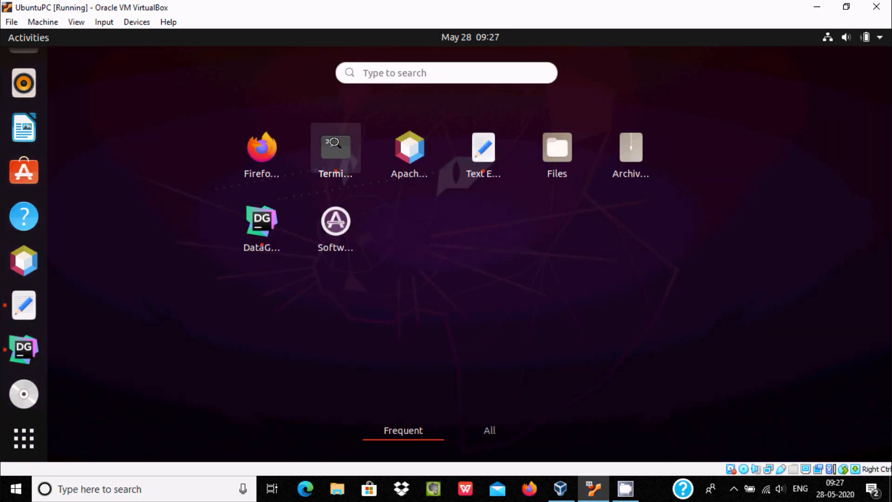
Run 'sudo mysql' in a new Terminal with the sudo password to reach the MySQL prompt
{"action": "left_click", "coordinate": [335, 147]}
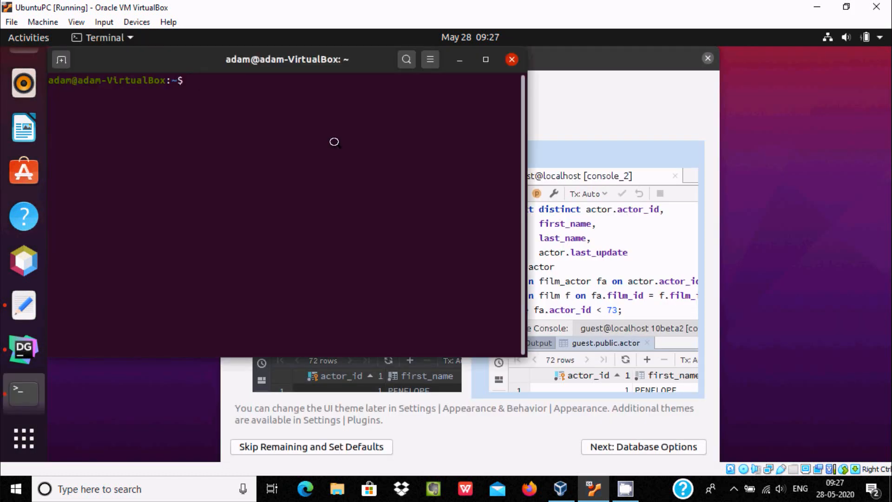
{"action": "type", "text": "su"}
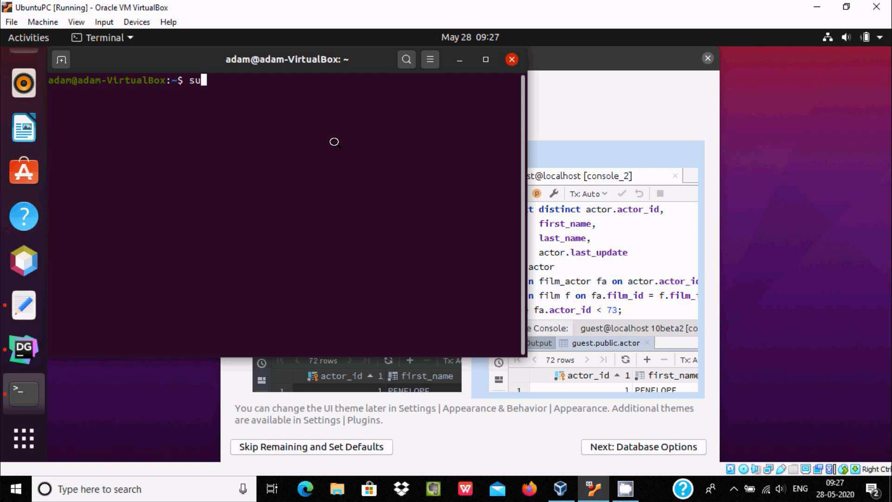
{"action": "type", "text": "do my"}
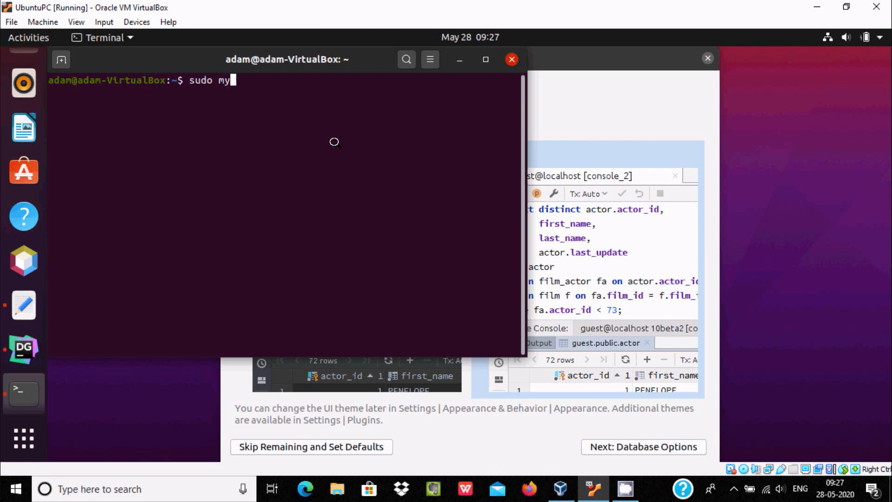
{"action": "key", "text": "Return"}
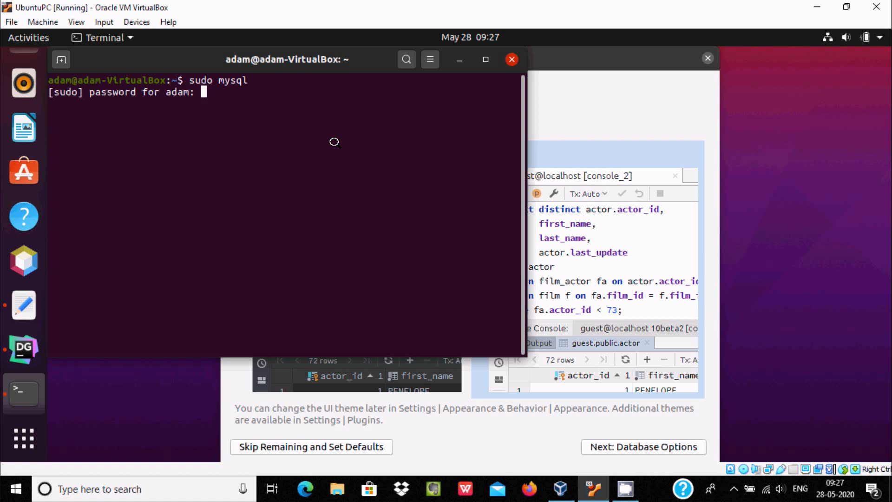
{"action": "key", "text": "Return"}
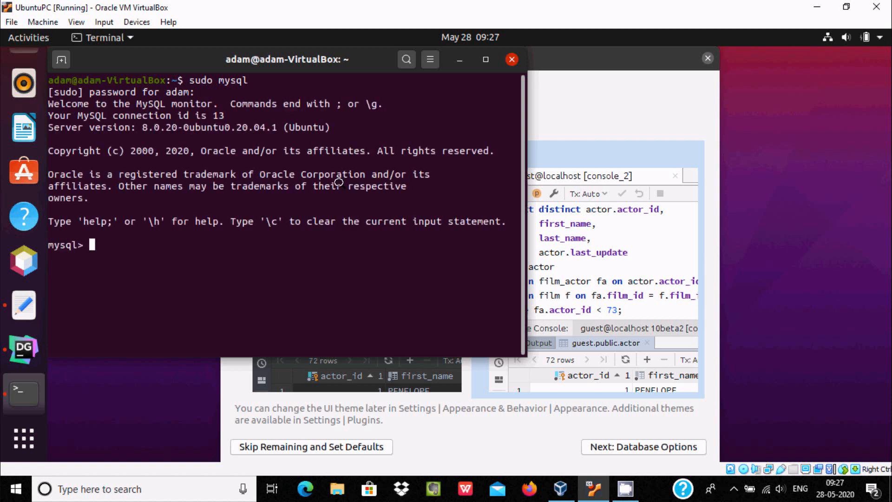
{"action": "mouse_move", "coordinate": [78, 260]}
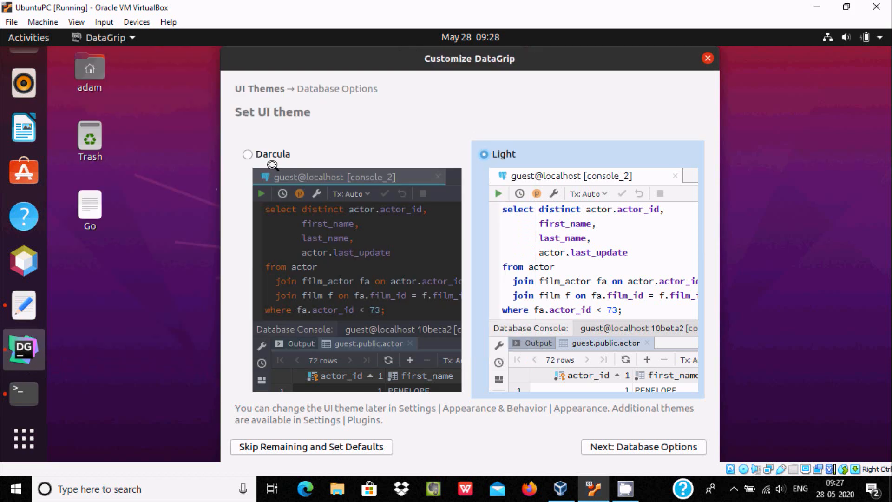
Preview Darcula, settle on the Light theme, and continue to Database Options
{"action": "left_click", "coordinate": [246, 154]}
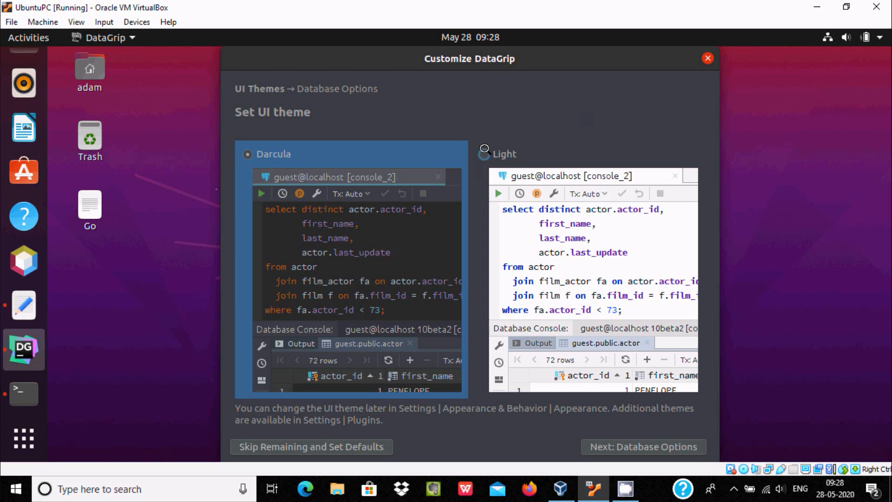
{"action": "left_click", "coordinate": [483, 154]}
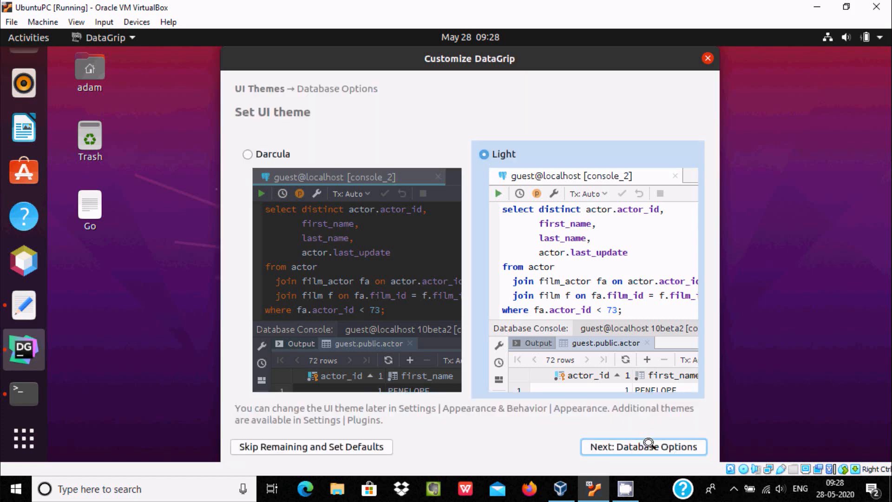
{"action": "left_click", "coordinate": [643, 447]}
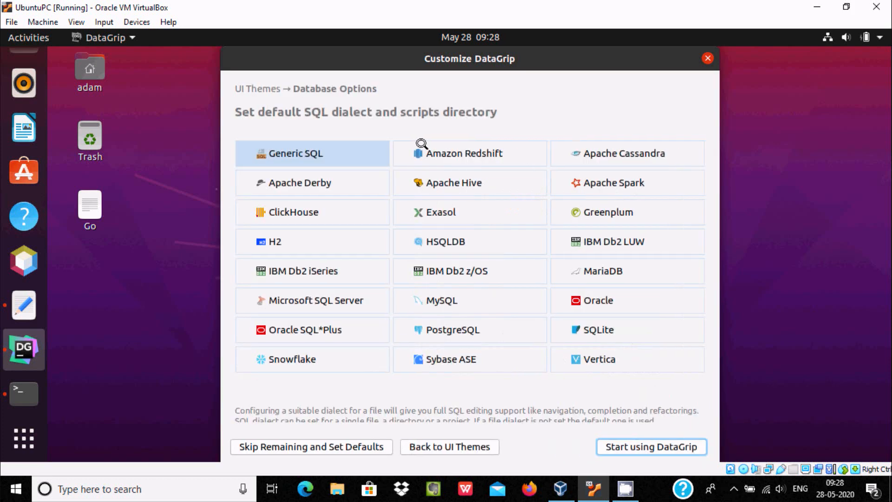
{"action": "mouse_move", "coordinate": [417, 91]}
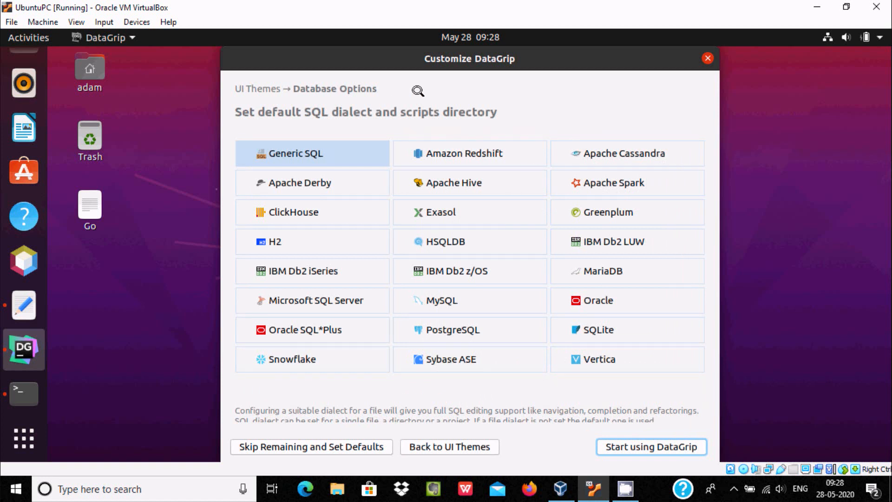
{"action": "mouse_move", "coordinate": [503, 137]}
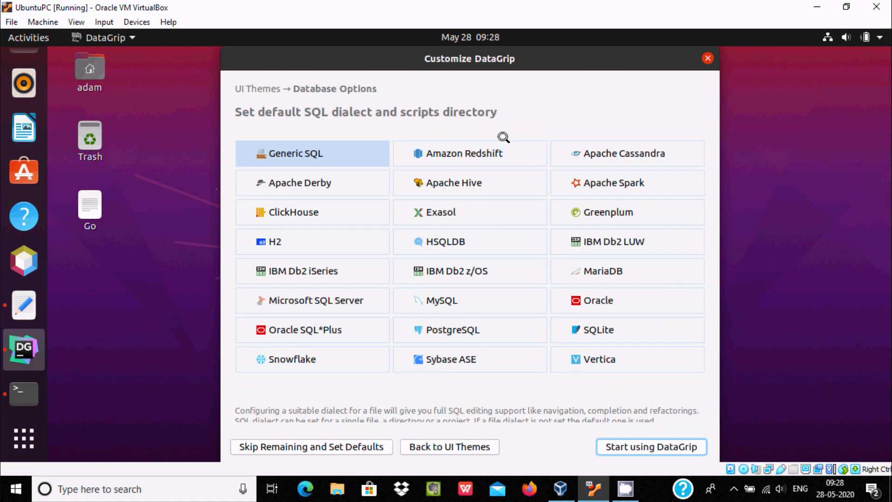
{"action": "mouse_move", "coordinate": [311, 139]}
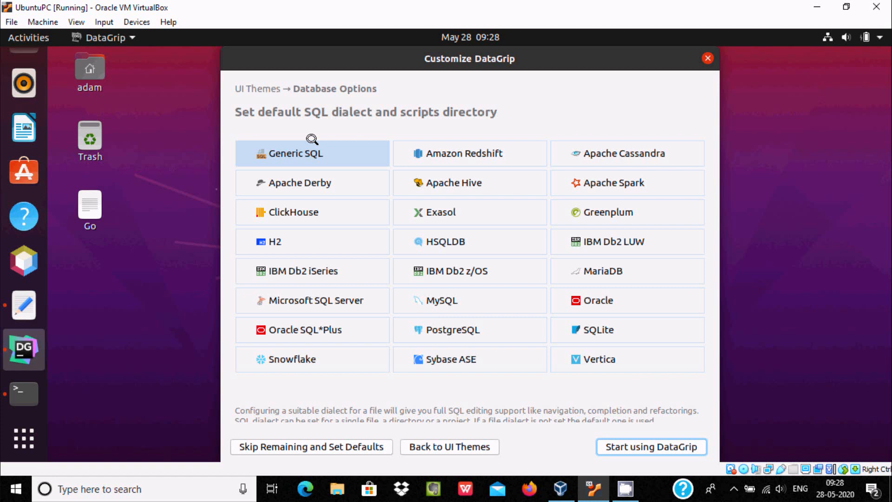
{"action": "mouse_move", "coordinate": [288, 346]}
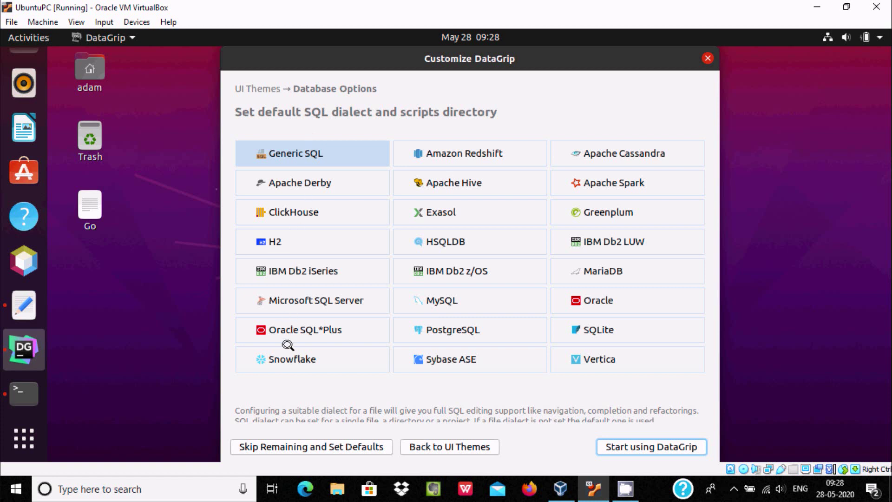
{"action": "mouse_move", "coordinate": [459, 262]}
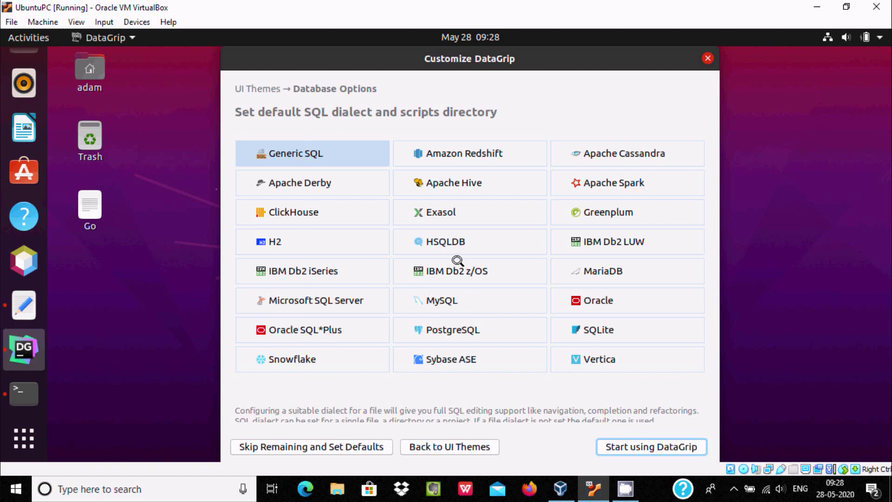
{"action": "mouse_move", "coordinate": [546, 124]}
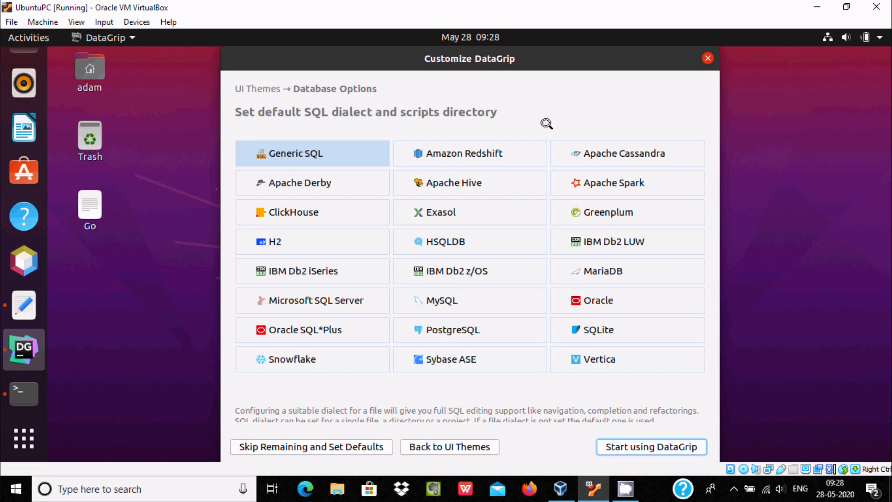
{"action": "mouse_move", "coordinate": [472, 317]}
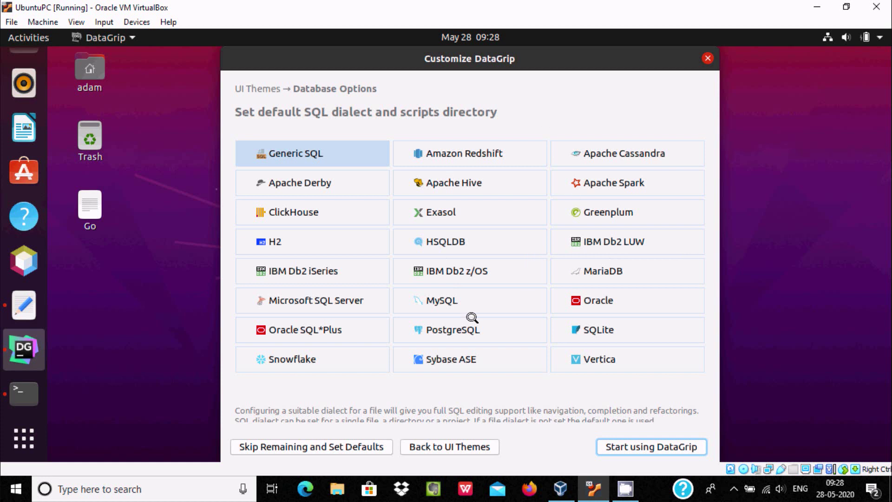
Leave Generic SQL as the default dialect and start using DataGrip
{"action": "left_click", "coordinate": [651, 446]}
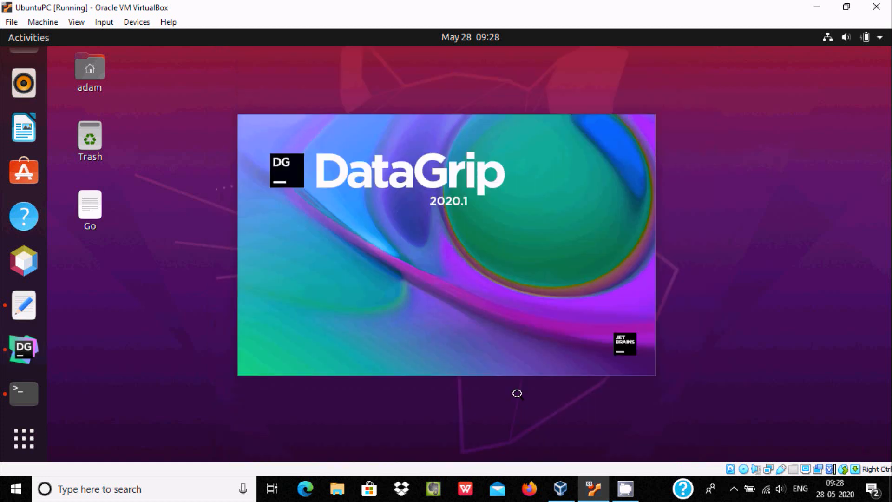
{"action": "mouse_move", "coordinate": [403, 84]}
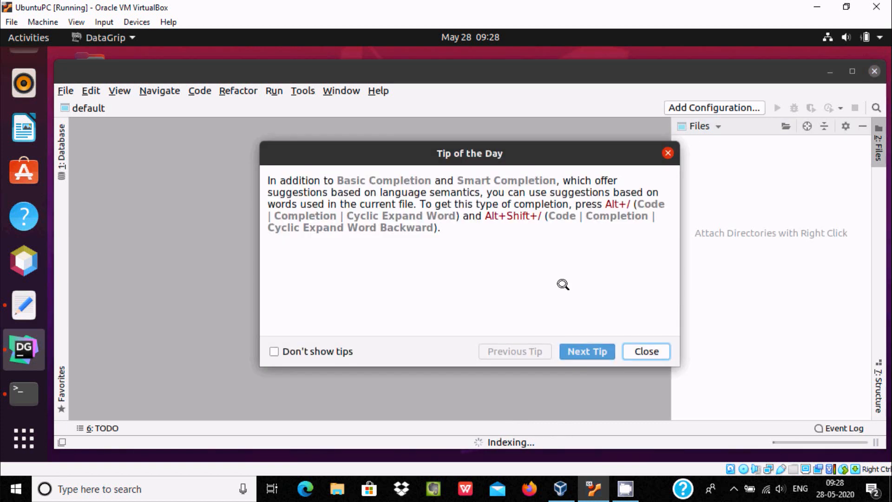
Dismiss the Tip of the Day in the default project window
{"action": "left_click", "coordinate": [645, 351]}
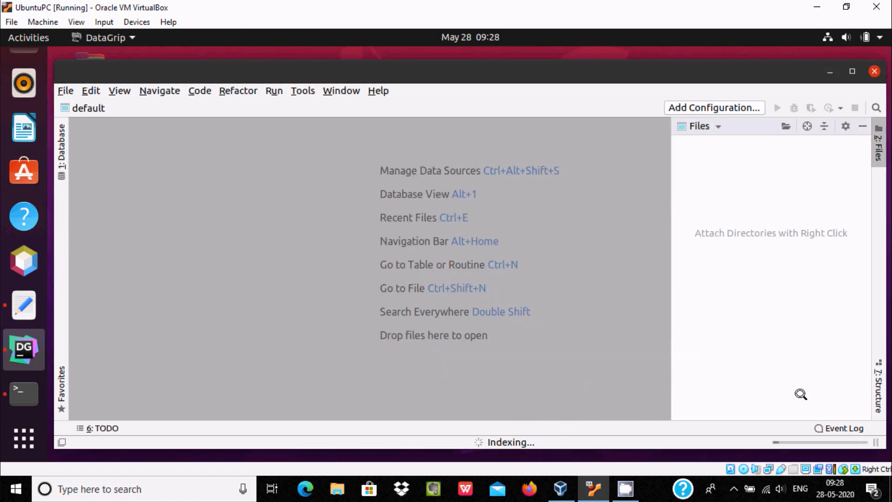
{"action": "mouse_move", "coordinate": [596, 410]}
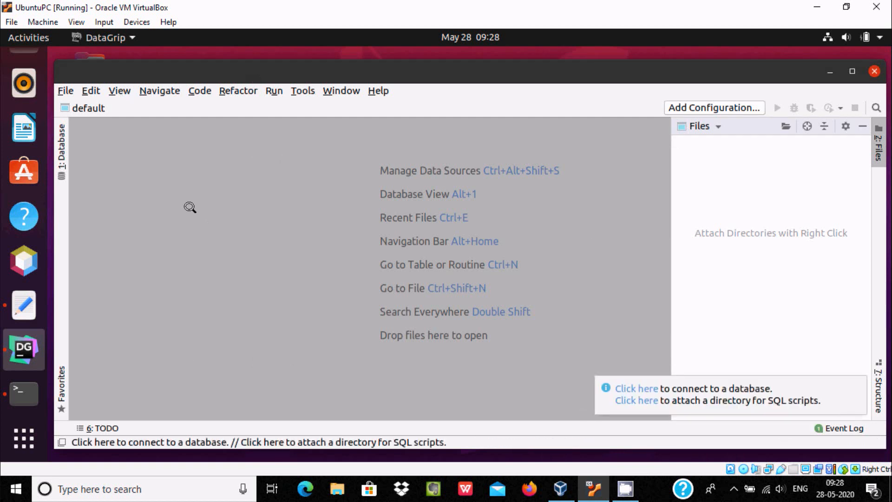
{"action": "mouse_move", "coordinate": [288, 167]}
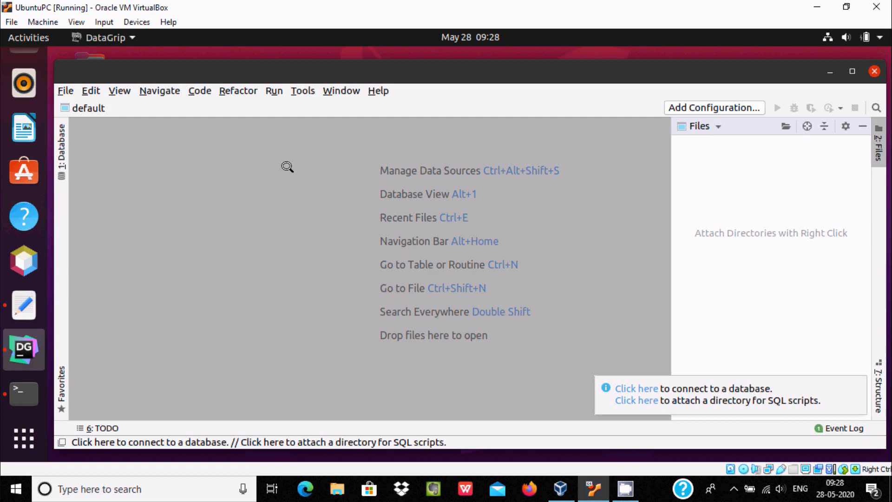
{"action": "mouse_move", "coordinate": [685, 351]}
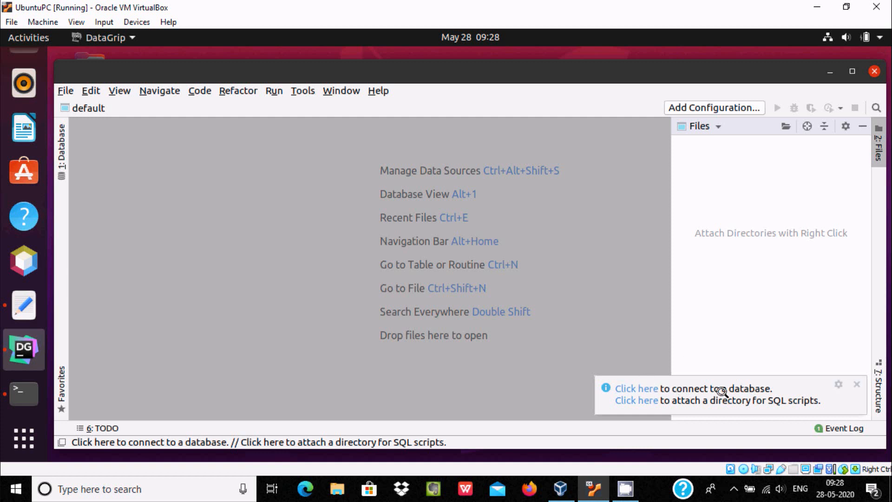
{"action": "mouse_move", "coordinate": [763, 406]}
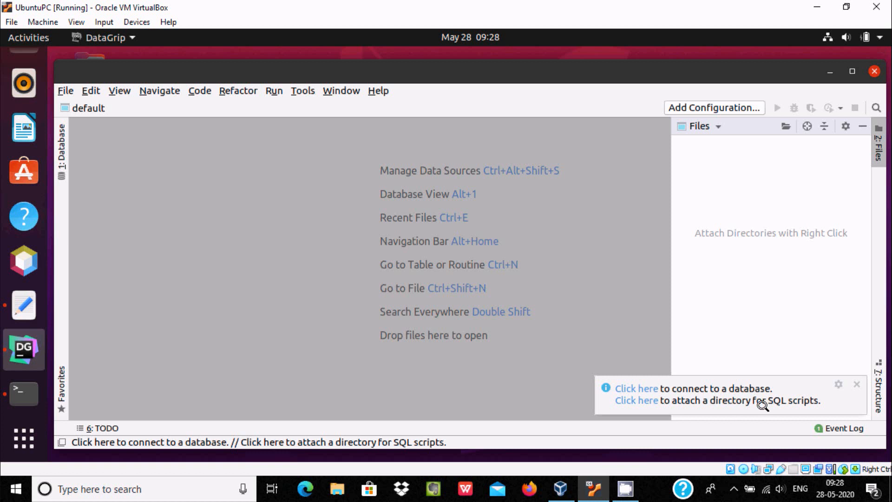
{"action": "mouse_move", "coordinate": [767, 372]}
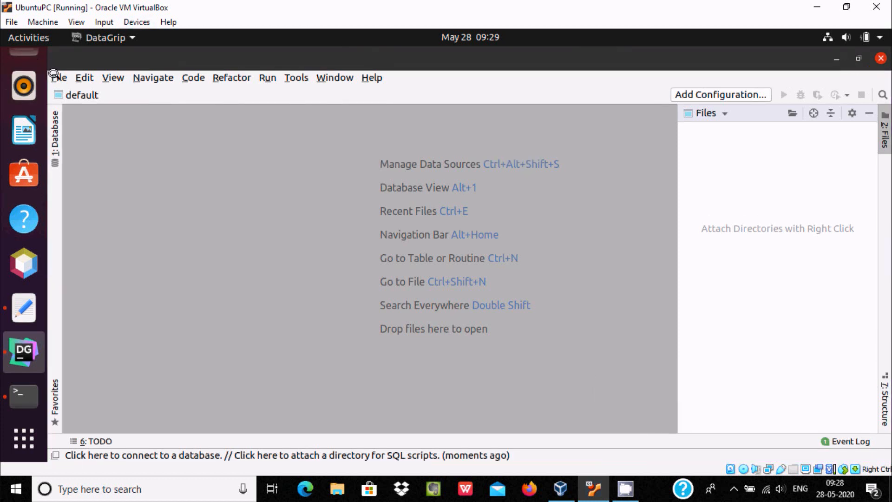
Browse the File and View menus, show the Database panel, and view its Data Source list
{"action": "left_click", "coordinate": [59, 77]}
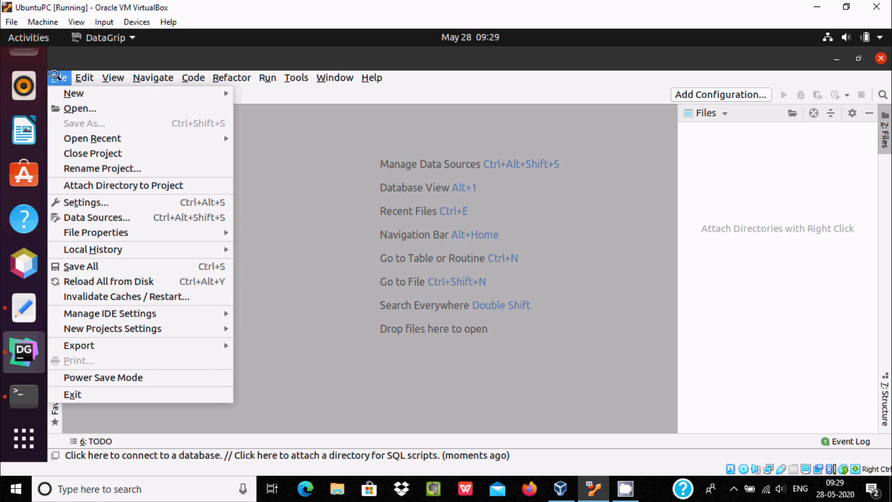
{"action": "left_click", "coordinate": [112, 78]}
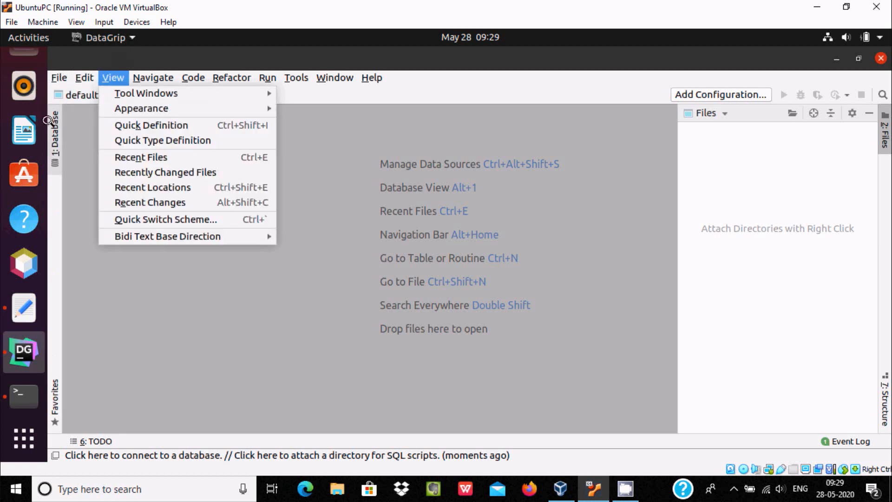
{"action": "left_click", "coordinate": [421, 187]}
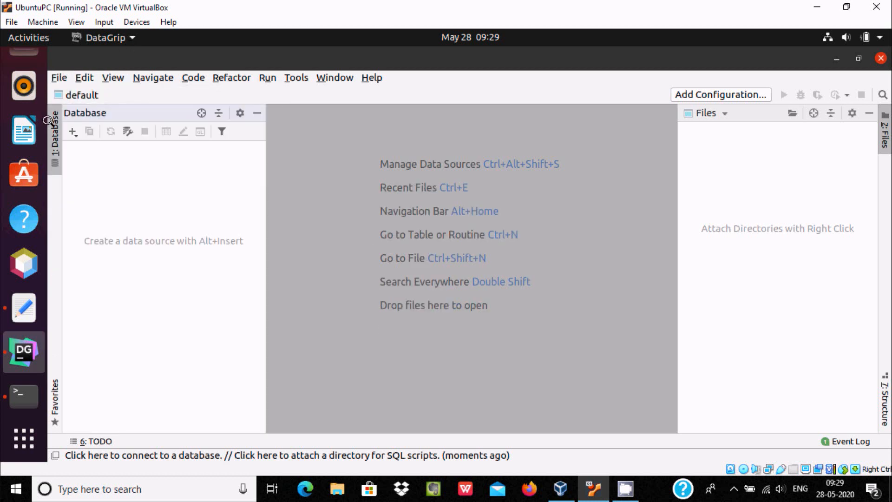
{"action": "left_click", "coordinate": [72, 131]}
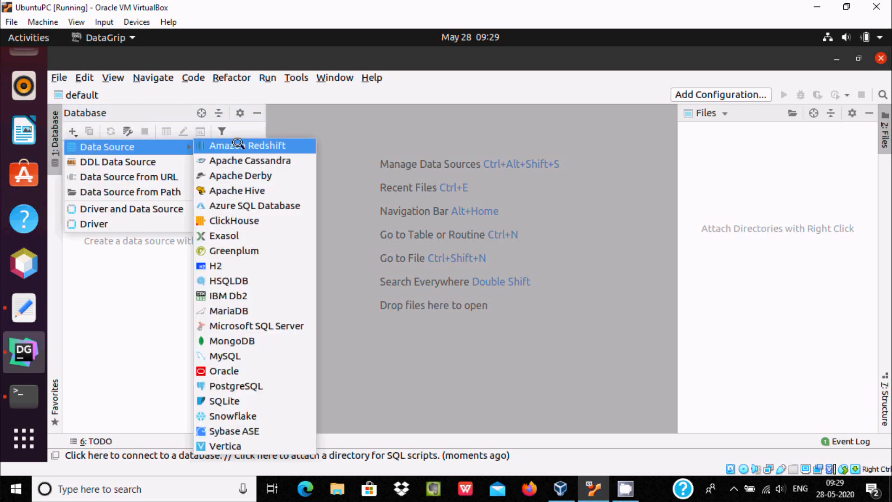
{"action": "mouse_move", "coordinate": [226, 355]}
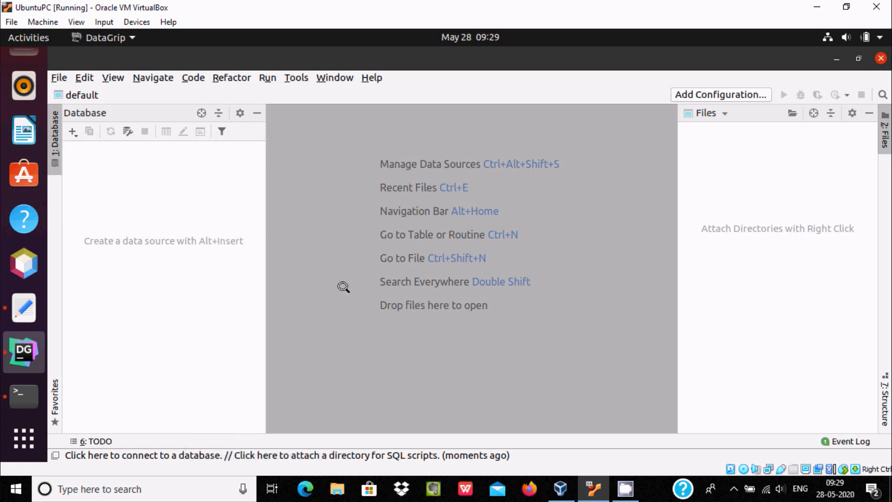
{"action": "mouse_move", "coordinate": [345, 255]}
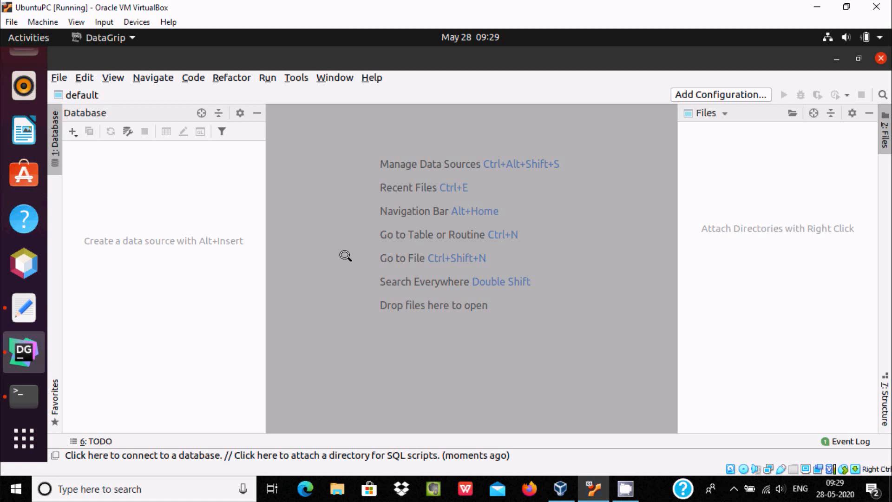
Draft a new MySQL data source for localhost:3306, then bring the terminal's MySQL session forward
{"action": "left_click", "coordinate": [430, 164]}
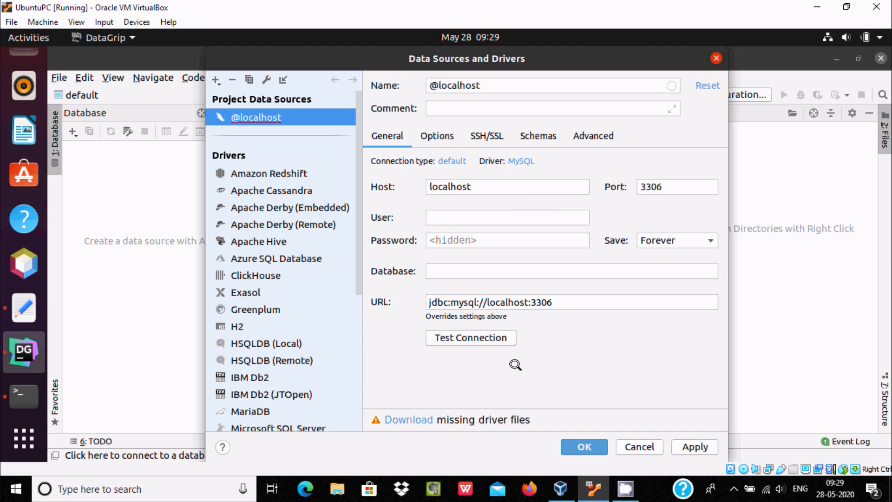
{"action": "left_click", "coordinate": [408, 420]}
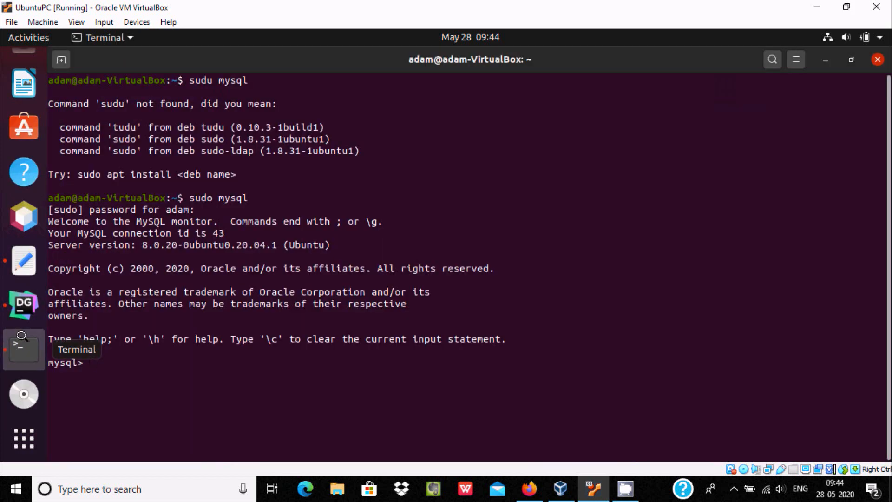
{"action": "mouse_move", "coordinate": [23, 261]}
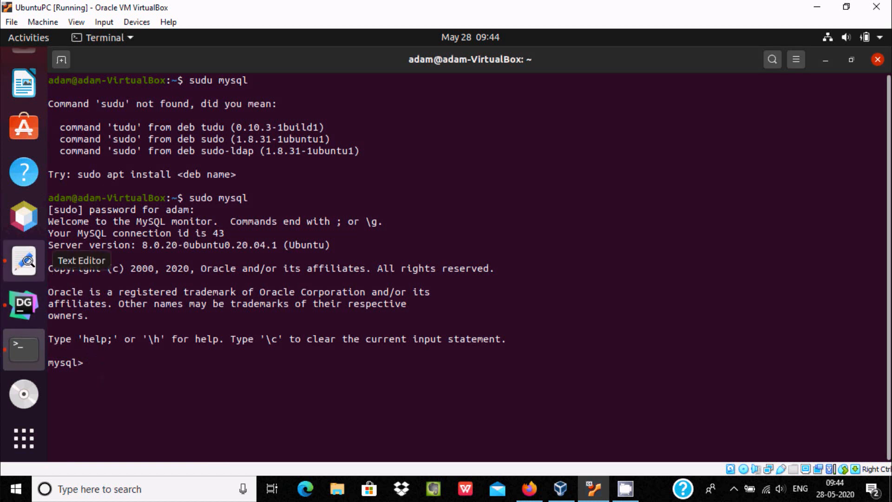
Run the saved mysql.user query, listing 5 accounts with root using auth_socket
{"action": "left_click", "coordinate": [23, 261]}
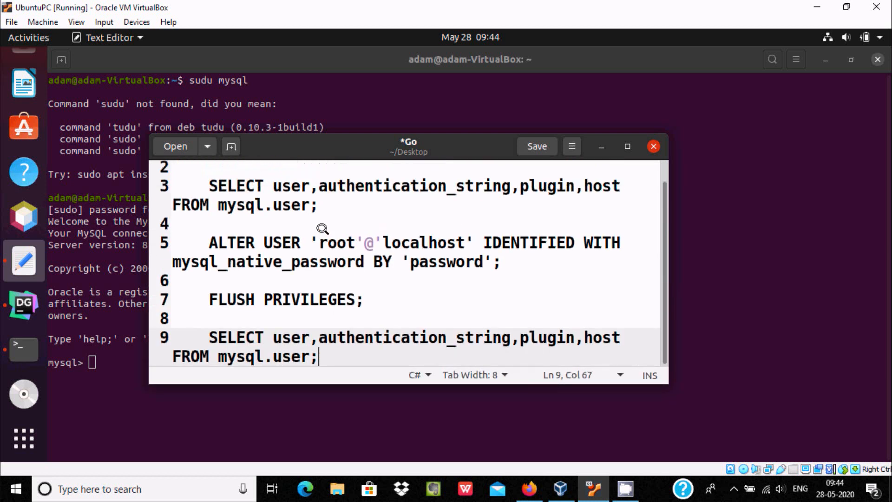
{"action": "right_click", "coordinate": [228, 193]}
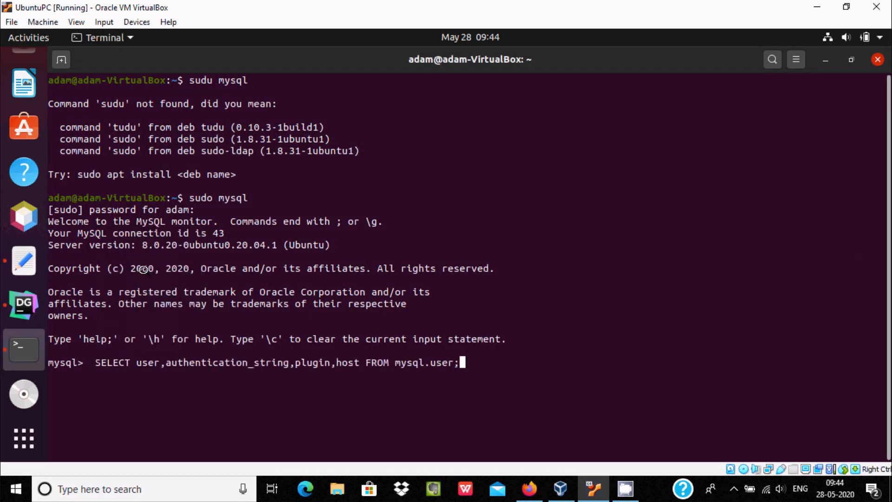
{"action": "key", "text": "Return"}
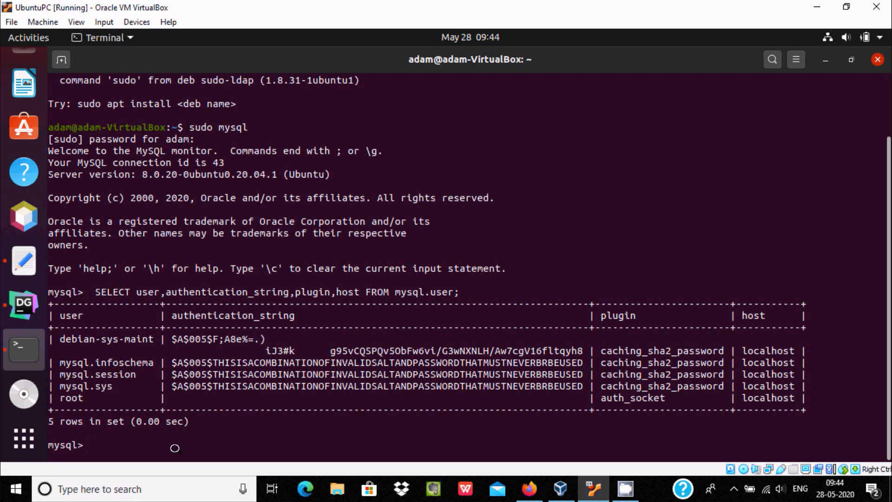
{"action": "mouse_move", "coordinate": [23, 260]}
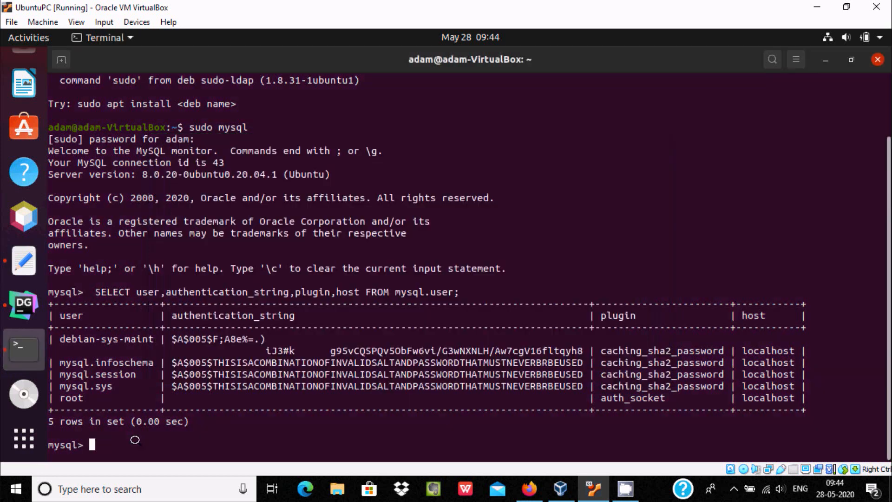
{"action": "type", "text": "ALTER USER 'root'@'localhost' IDENTIFIED WITH mysql_native_password BY 'password';"}
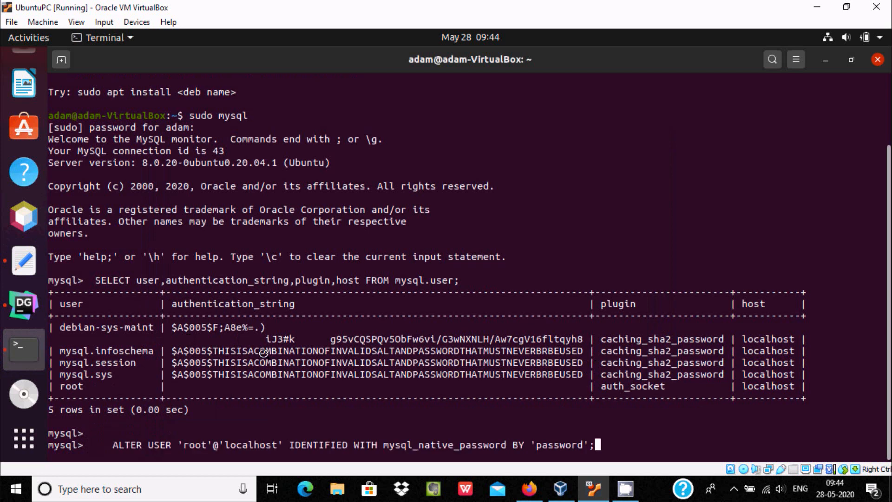
{"action": "key", "text": "Return"}
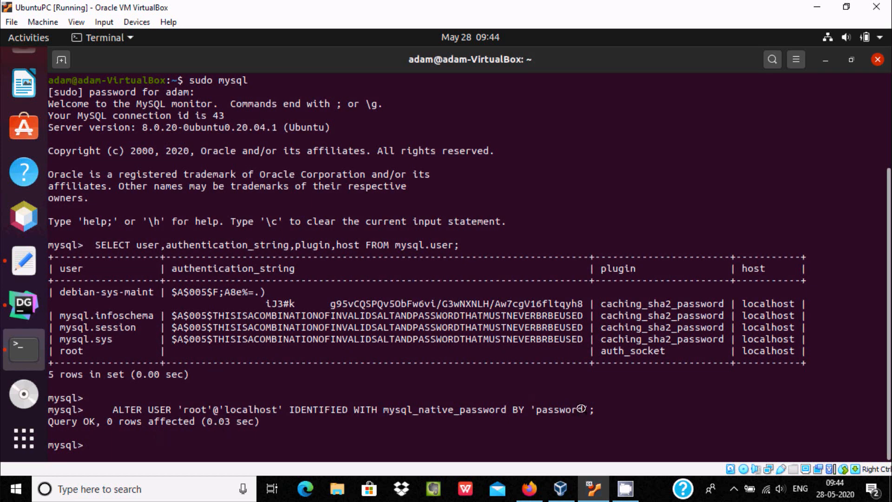
{"action": "mouse_move", "coordinate": [203, 377]}
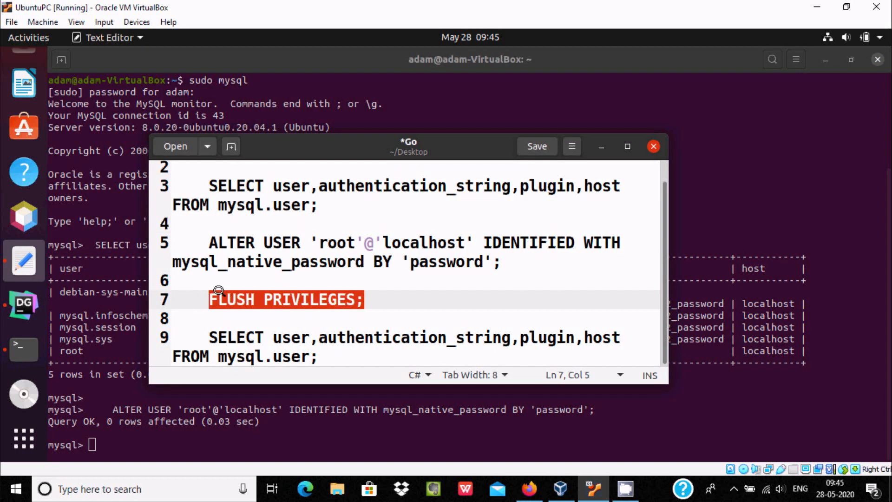
{"action": "mouse_move", "coordinate": [137, 430]}
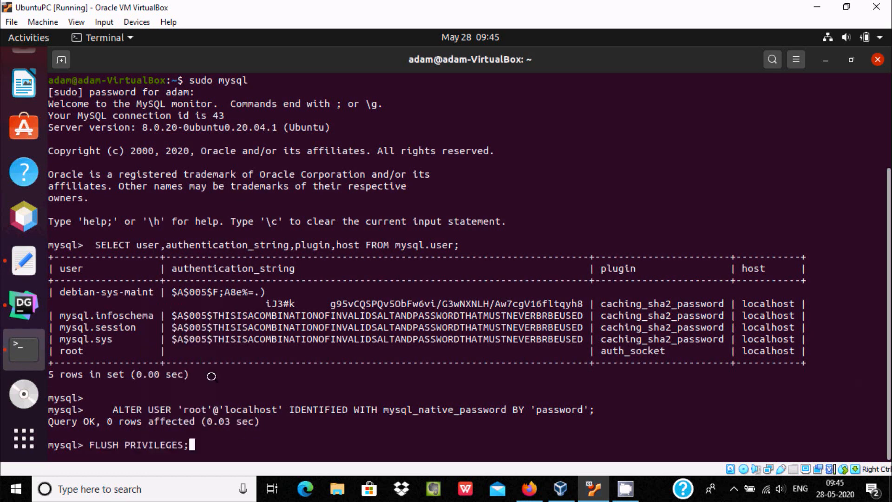
{"action": "key", "text": "Return"}
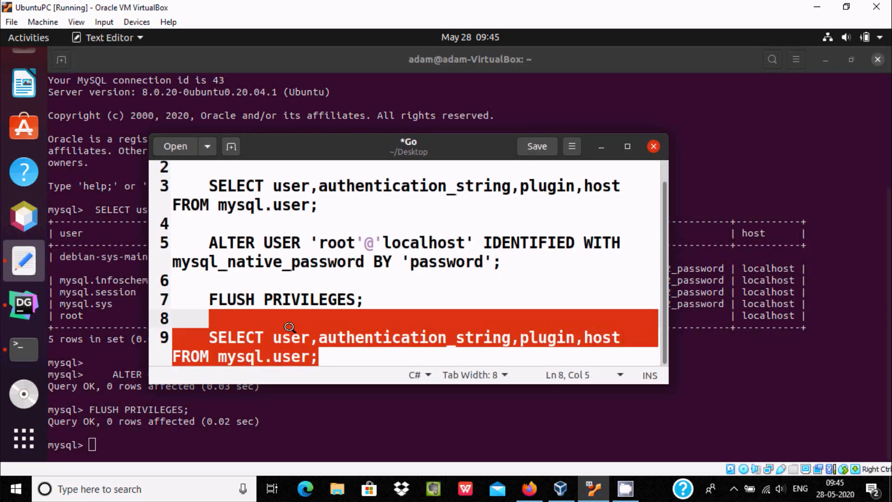
{"action": "mouse_move", "coordinate": [290, 317]}
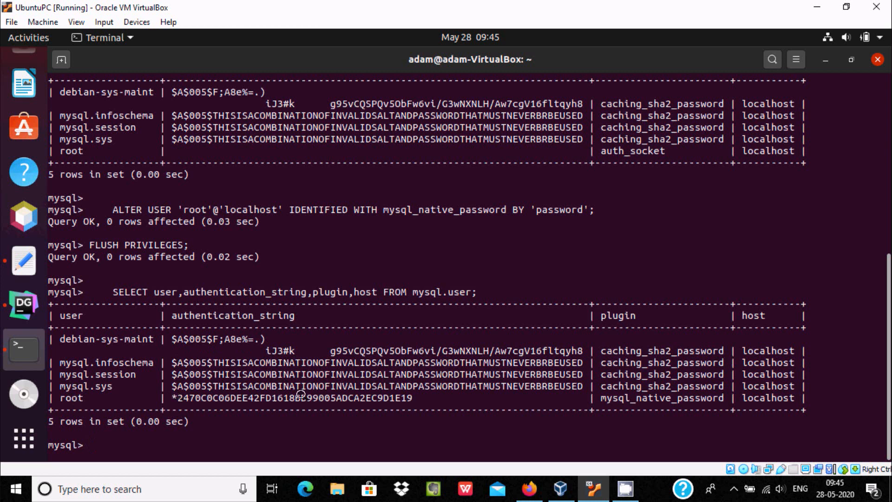
{"action": "mouse_move", "coordinate": [881, 279]}
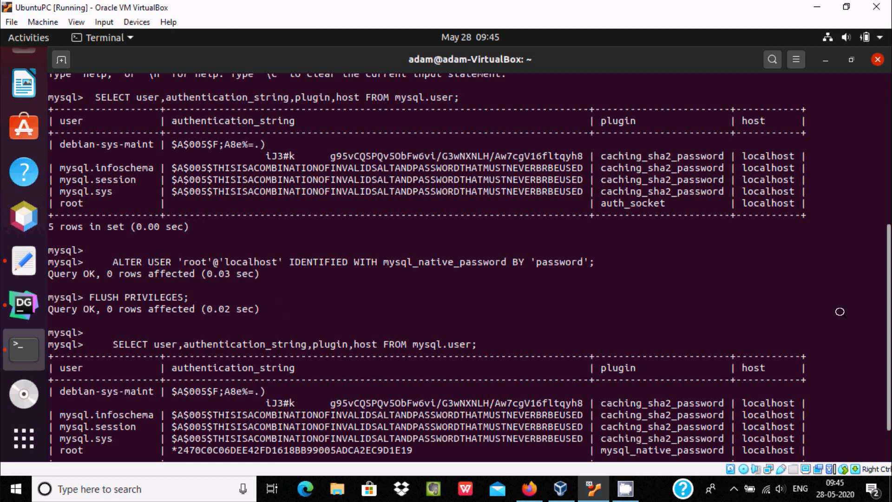
Scroll the rerun query output and select root's new mysql_native_password hash
{"action": "scroll", "scroll_direction": "down", "scroll_amount": 3}
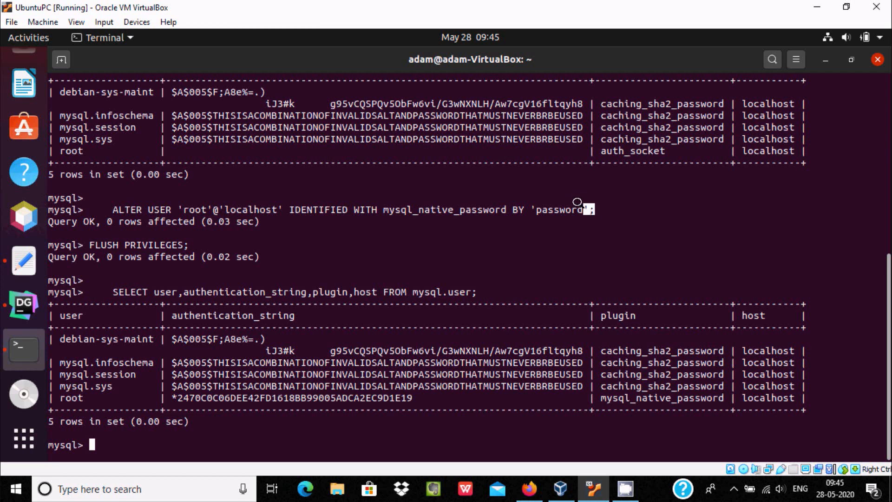
{"action": "mouse_move", "coordinate": [525, 203]}
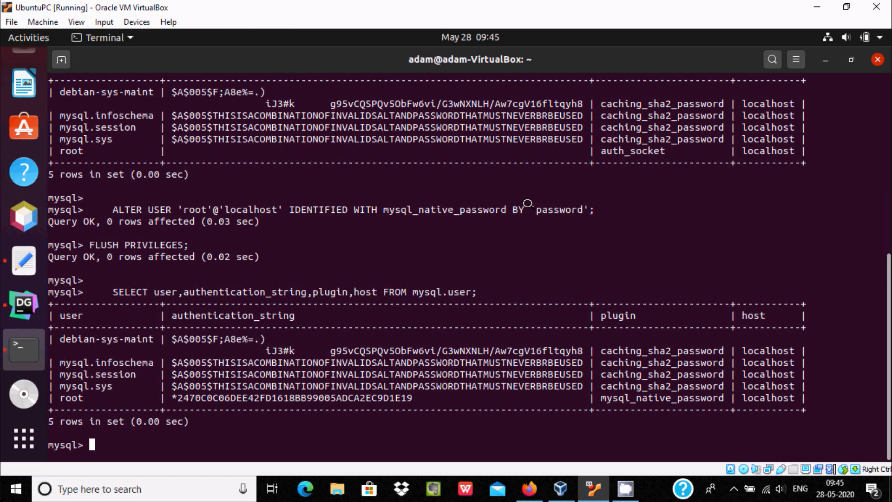
{"action": "double_click", "coordinate": [557, 210]}
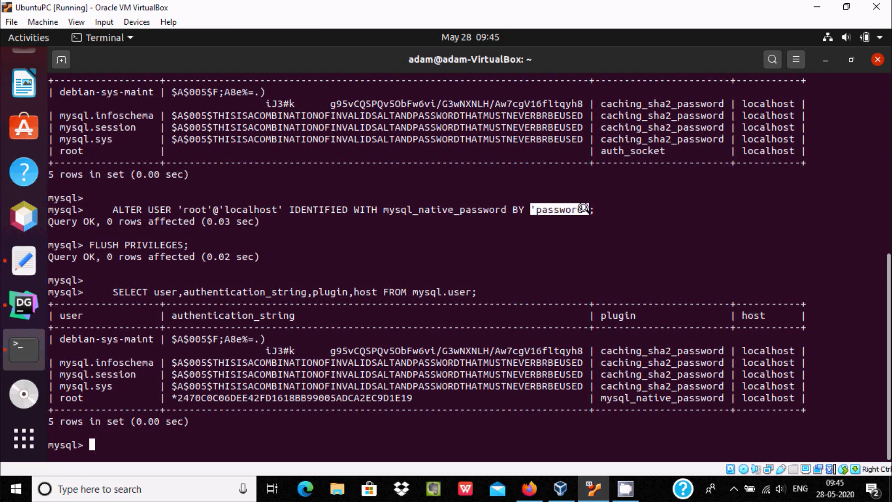
{"action": "mouse_move", "coordinate": [553, 249]}
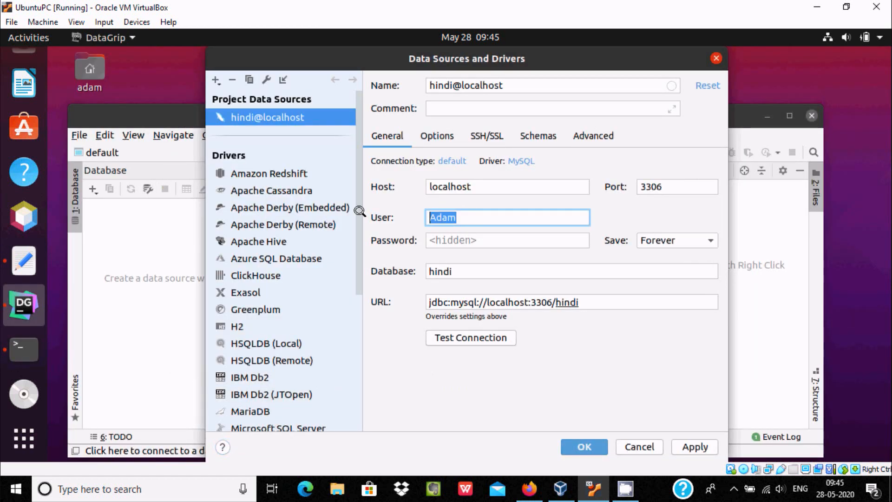
Enter user root for hindi@localhost and pass the connection test against MySQL 8.0.20
{"action": "type", "text": "root"}
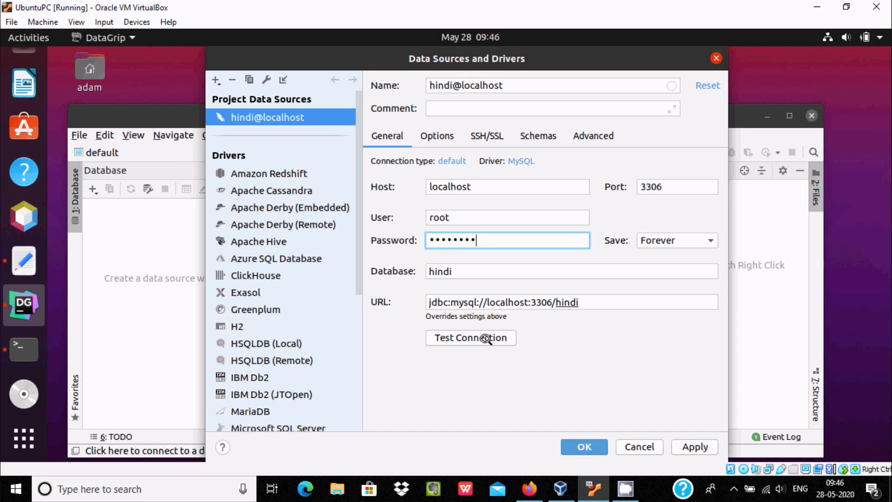
{"action": "left_click", "coordinate": [470, 338]}
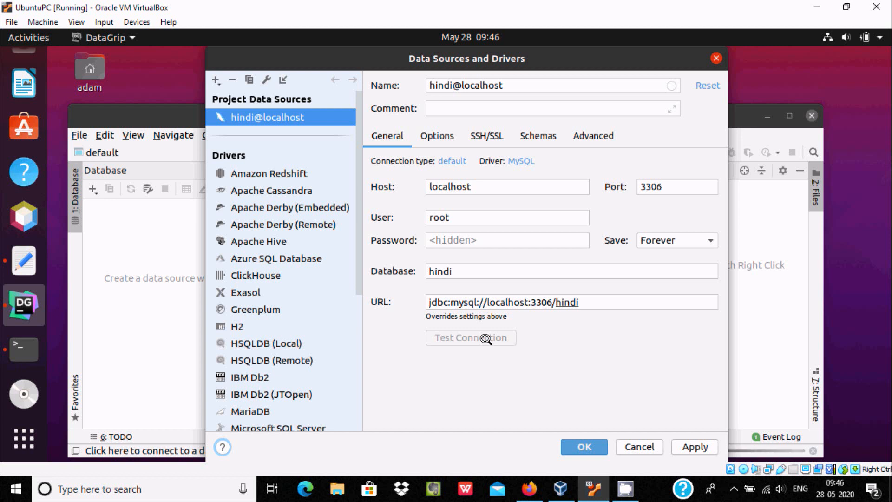
{"action": "left_click", "coordinate": [470, 337]}
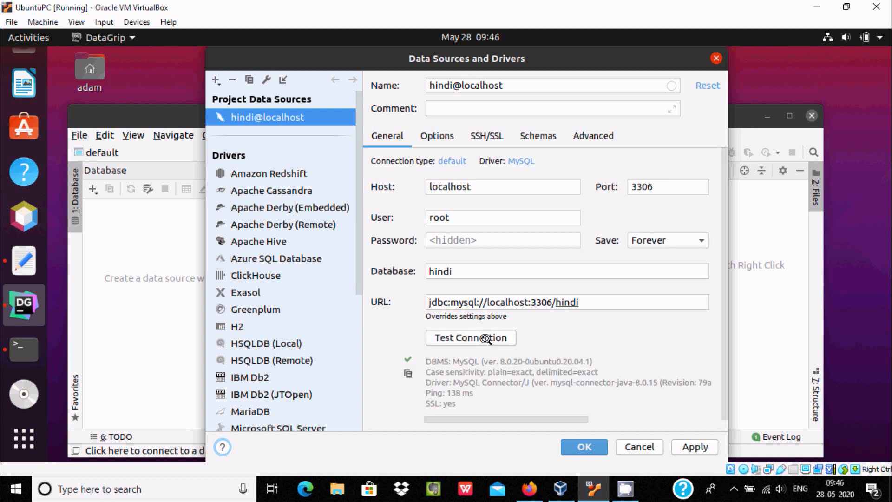
{"action": "mouse_move", "coordinate": [449, 371]}
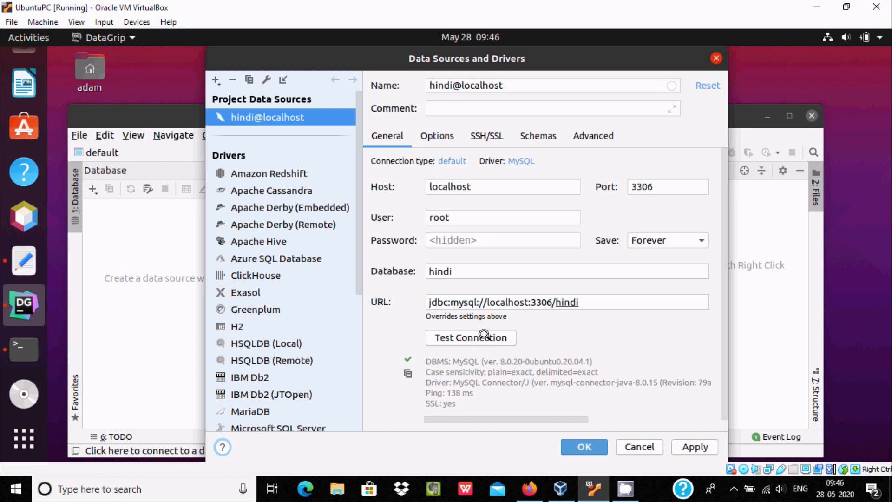
{"action": "mouse_move", "coordinate": [453, 233]}
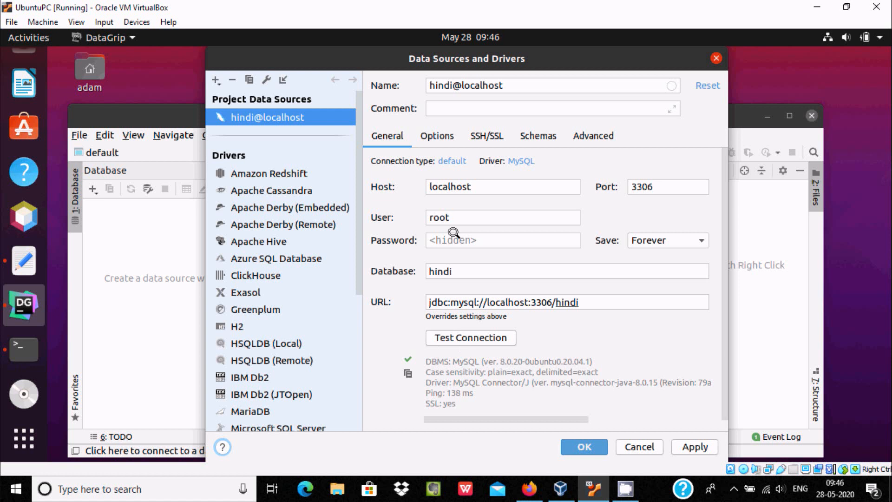
{"action": "mouse_move", "coordinate": [431, 373]}
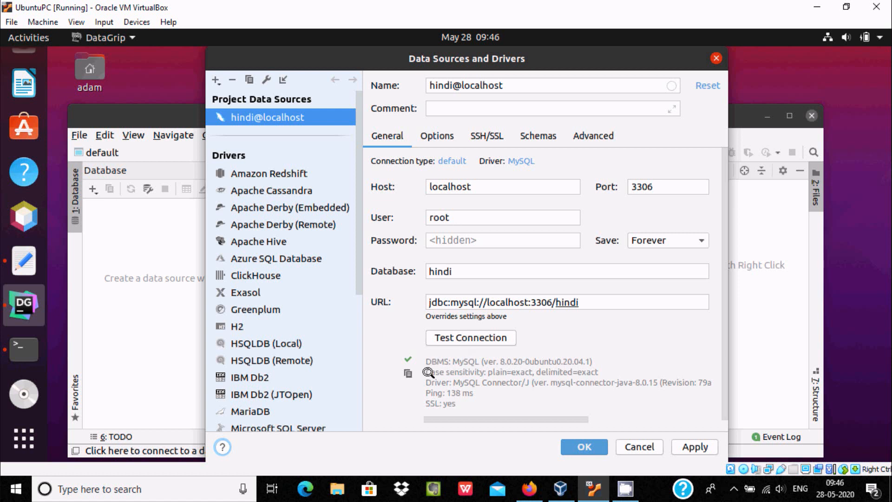
{"action": "mouse_move", "coordinate": [452, 353]}
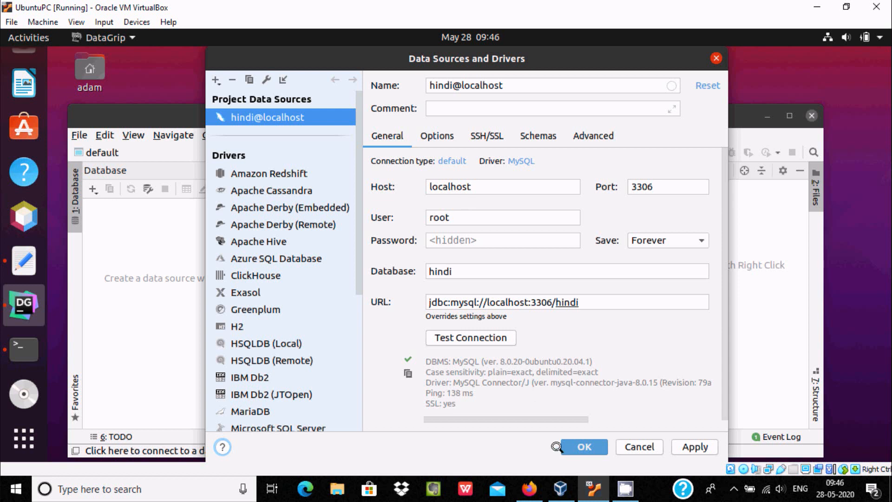
{"action": "mouse_move", "coordinate": [497, 374]}
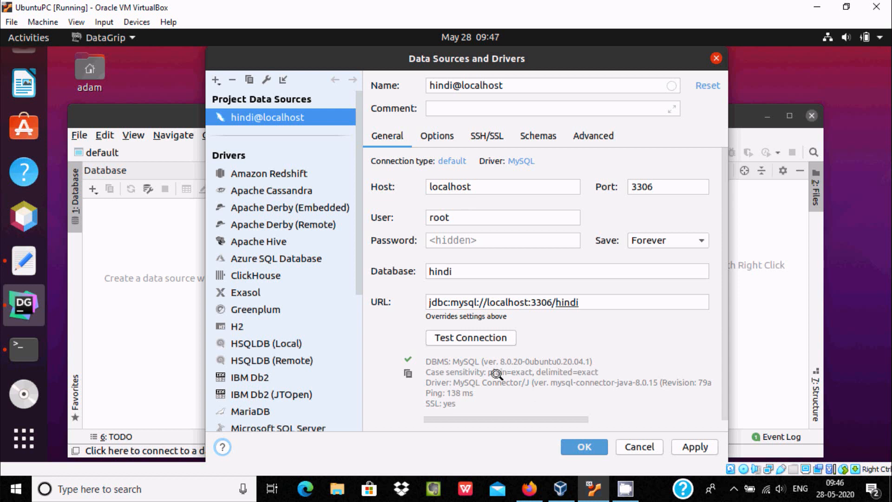
{"action": "mouse_move", "coordinate": [557, 339]}
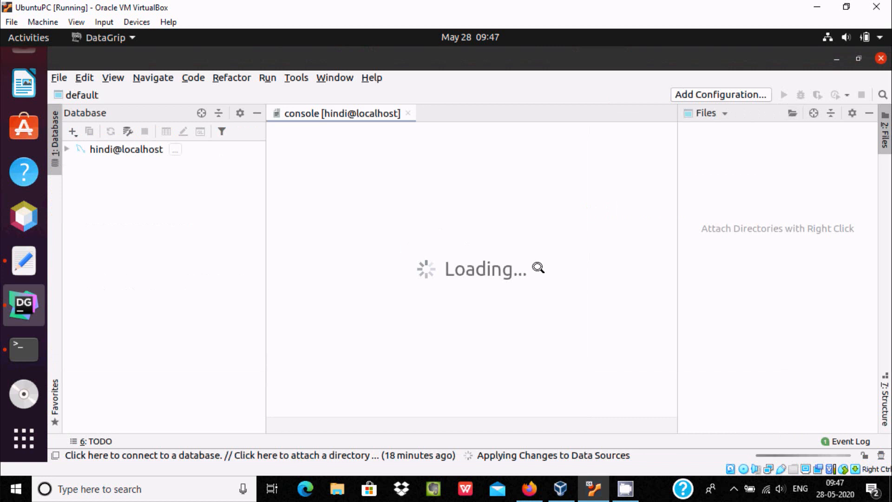
Expand hindi@localhost to show the hindi and sys schemas and 272 collations
{"action": "left_click", "coordinate": [342, 113]}
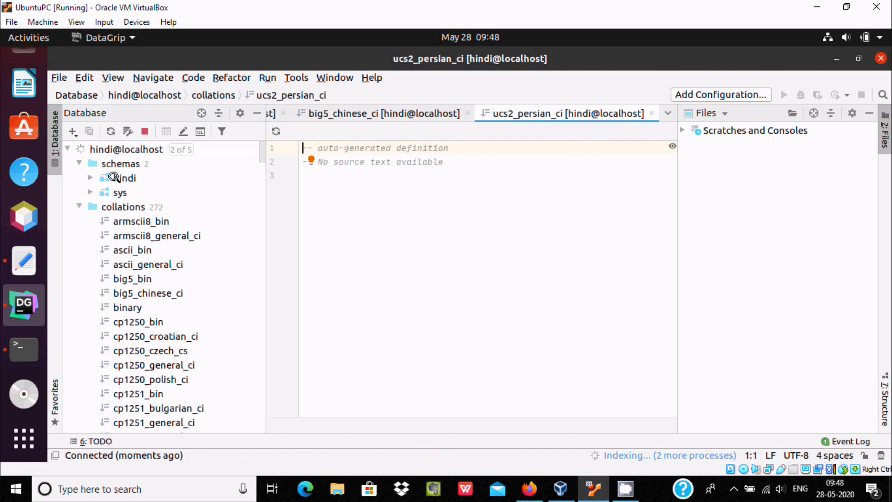
Draft table_name in hindi with int columns column_1 and column_2 and a table_name_pk key
{"action": "right_click", "coordinate": [122, 178]}
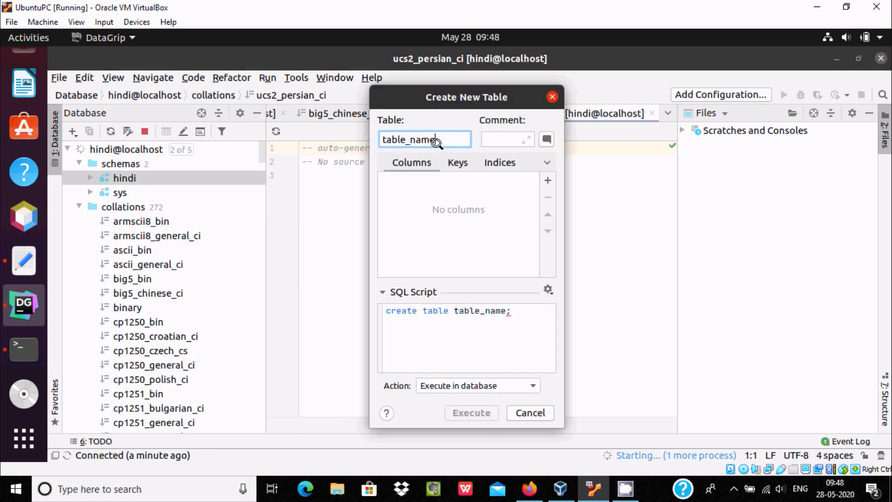
{"action": "left_click", "coordinate": [547, 180]}
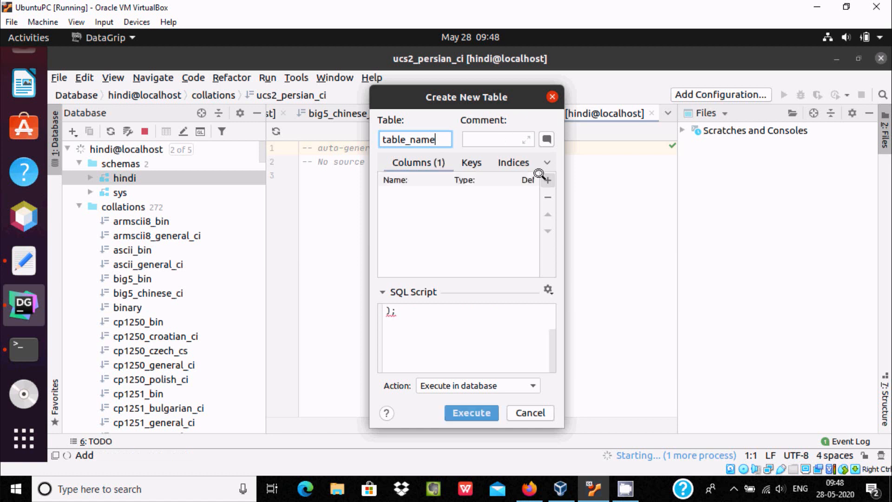
{"action": "left_click", "coordinate": [547, 180]}
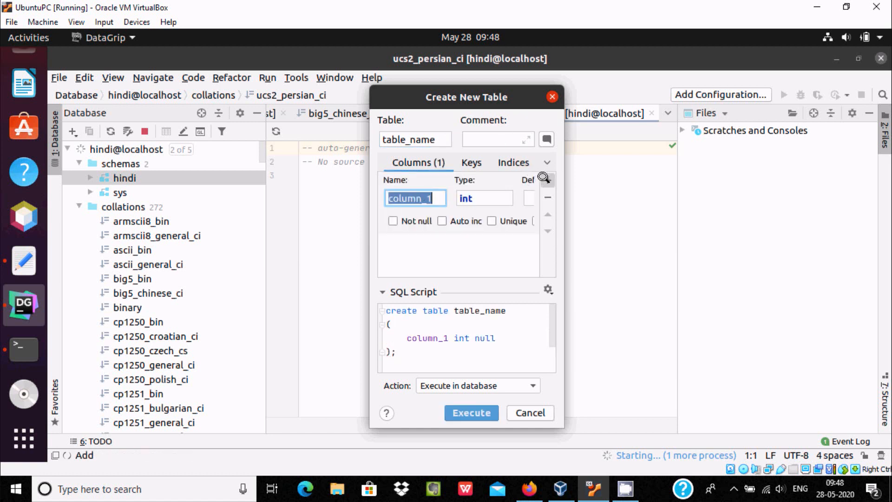
{"action": "left_click", "coordinate": [546, 180]}
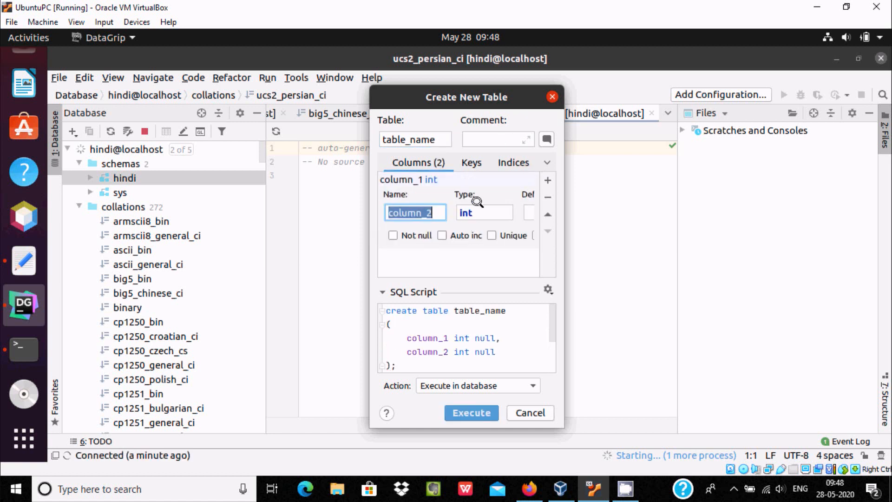
{"action": "left_click", "coordinate": [471, 163]}
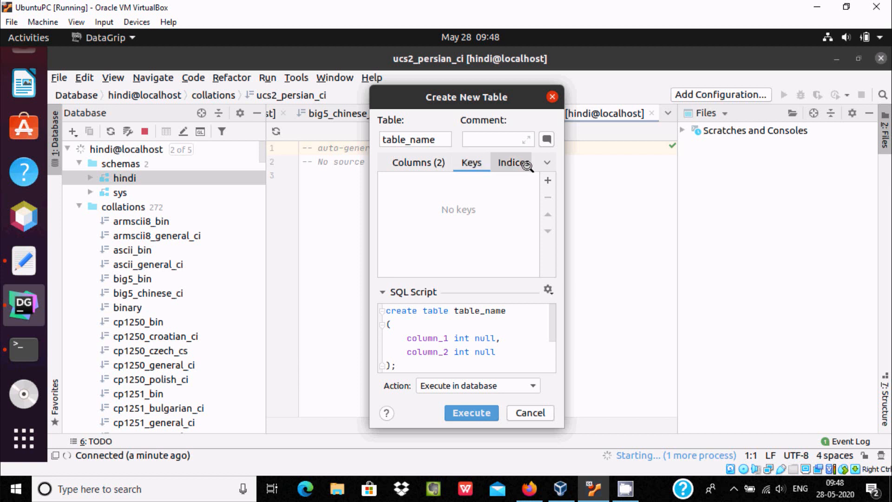
{"action": "left_click", "coordinate": [547, 180]}
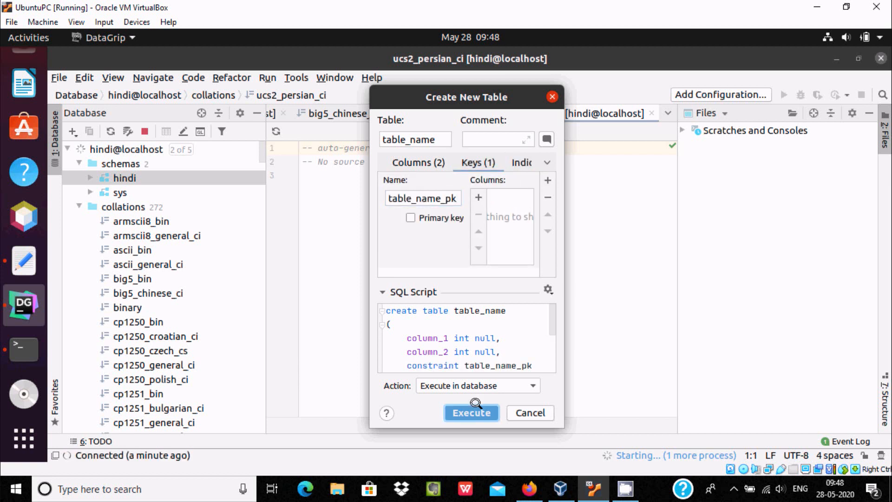
After MySQL error 1064, remove the empty table_name_pk key and create the table
{"action": "left_click", "coordinate": [471, 412]}
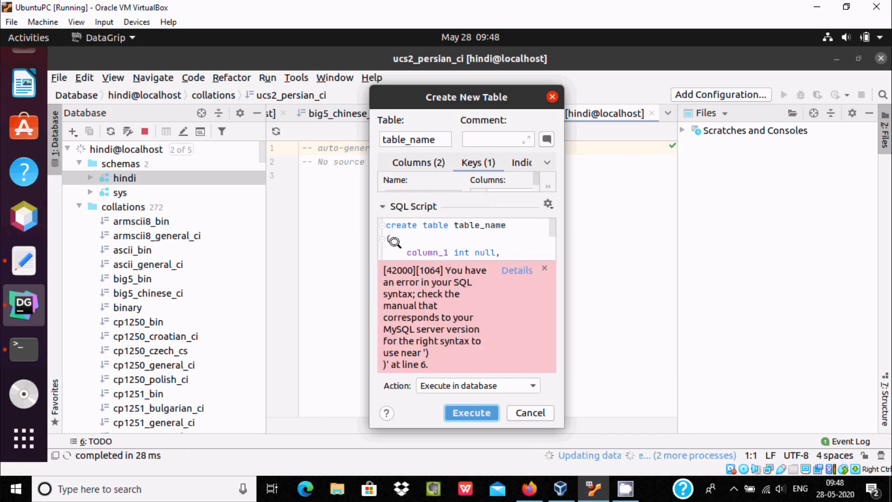
{"action": "left_click", "coordinate": [471, 413]}
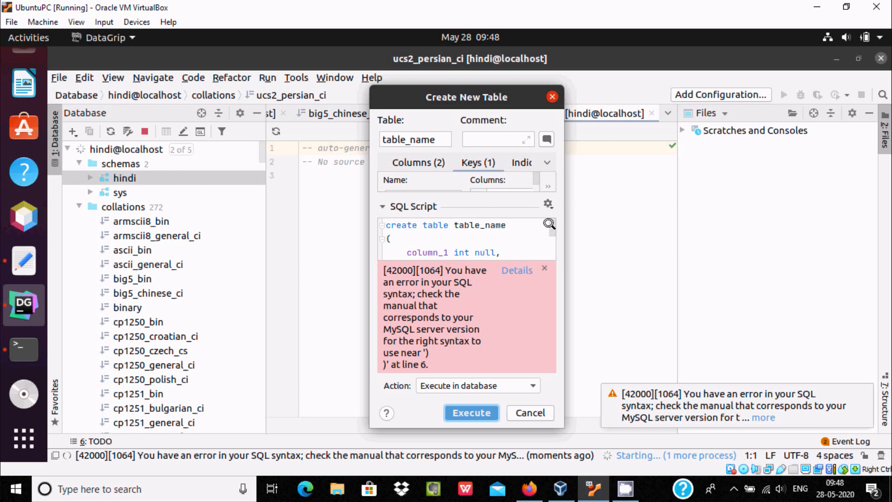
{"action": "scroll", "scroll_direction": "down", "scroll_amount": 3}
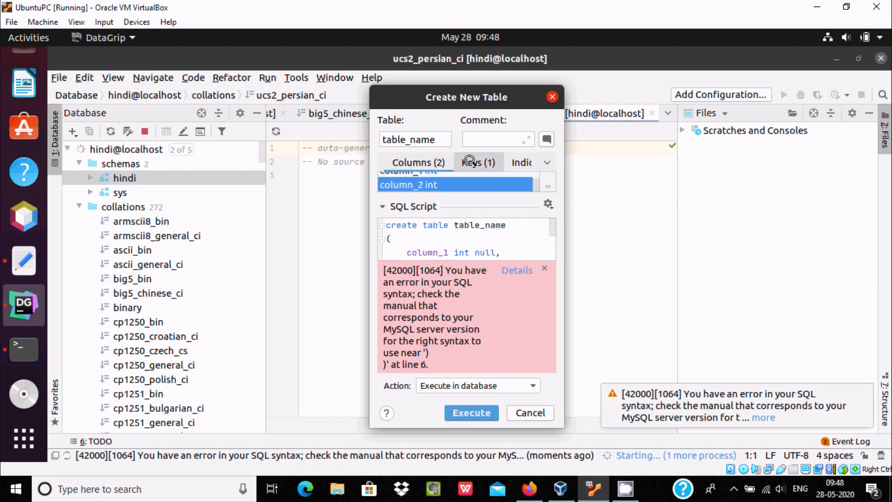
{"action": "left_click", "coordinate": [478, 162]}
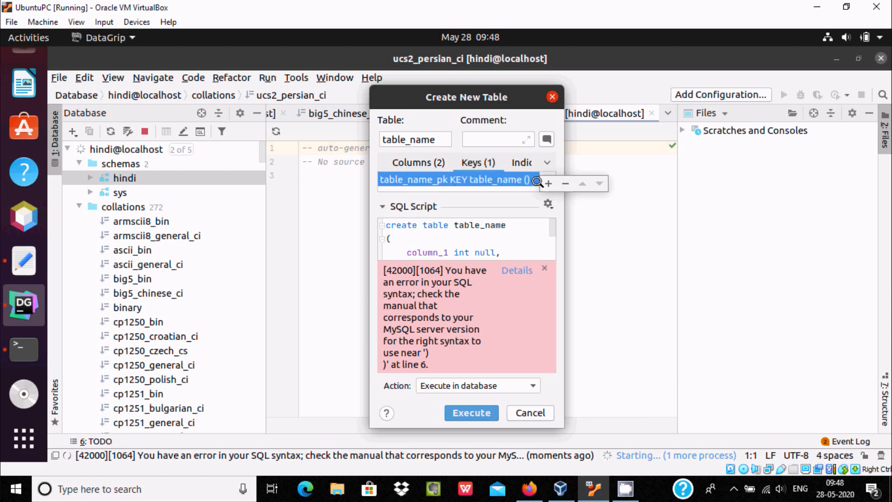
{"action": "left_click", "coordinate": [476, 163]}
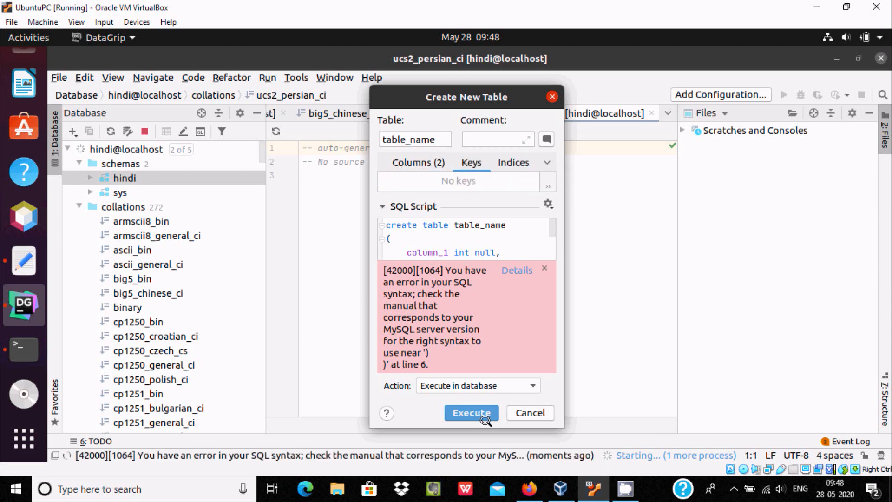
{"action": "left_click", "coordinate": [529, 412]}
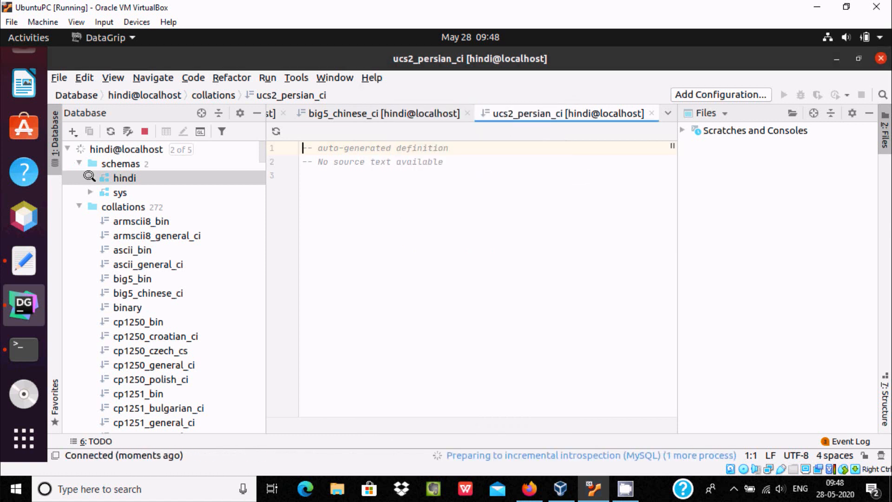
Expand hindi and open table_name's data view showing column_1, column_2 and 0 rows
{"action": "left_click", "coordinate": [124, 178]}
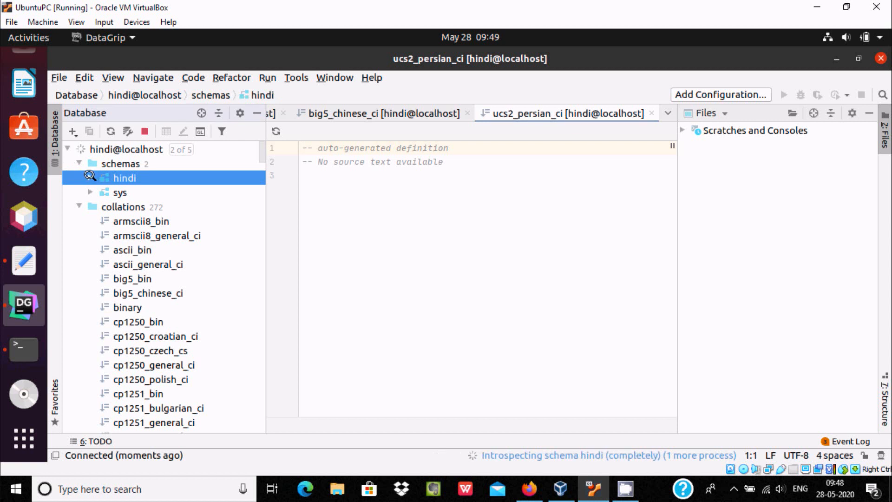
{"action": "left_click", "coordinate": [89, 178]}
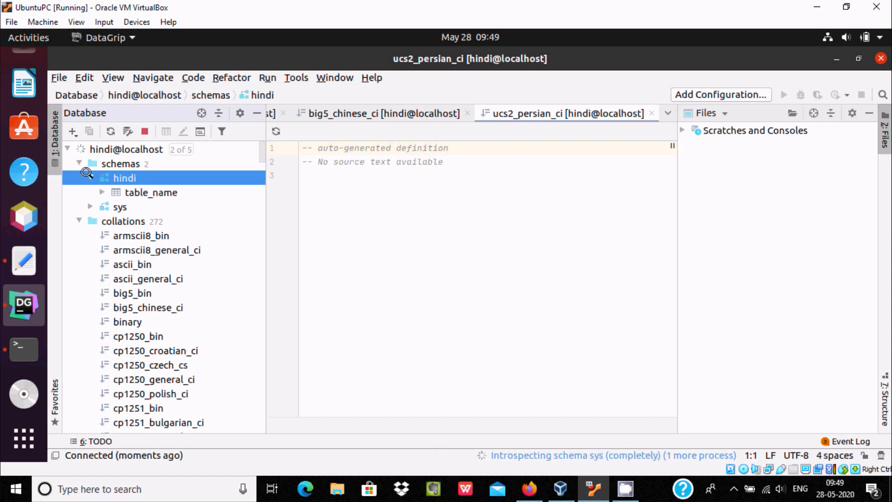
{"action": "left_click", "coordinate": [152, 192]}
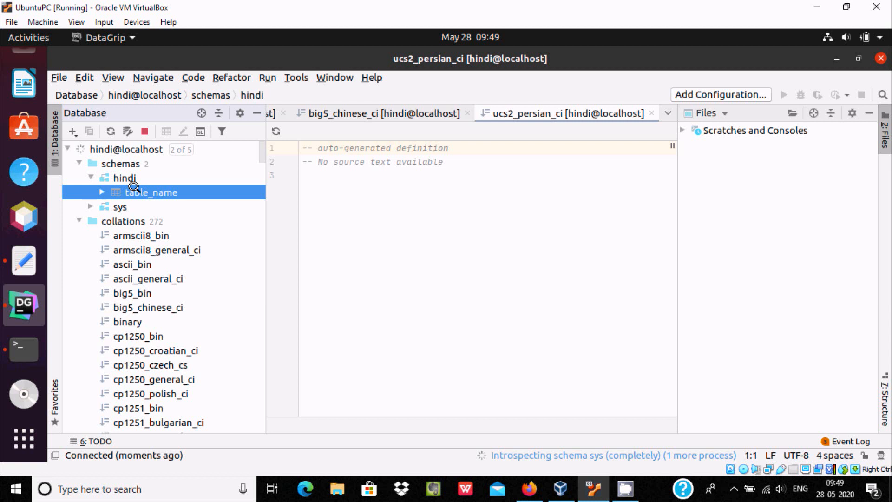
{"action": "double_click", "coordinate": [152, 192]}
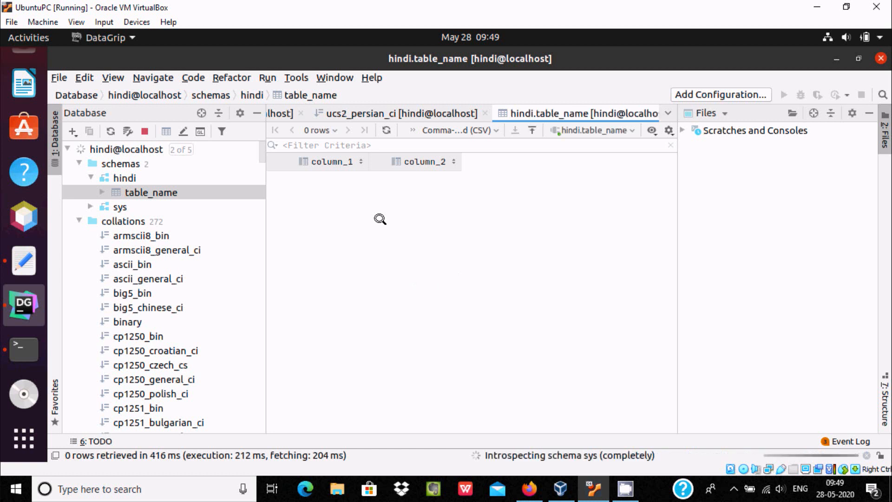
{"action": "left_click", "coordinate": [300, 113]}
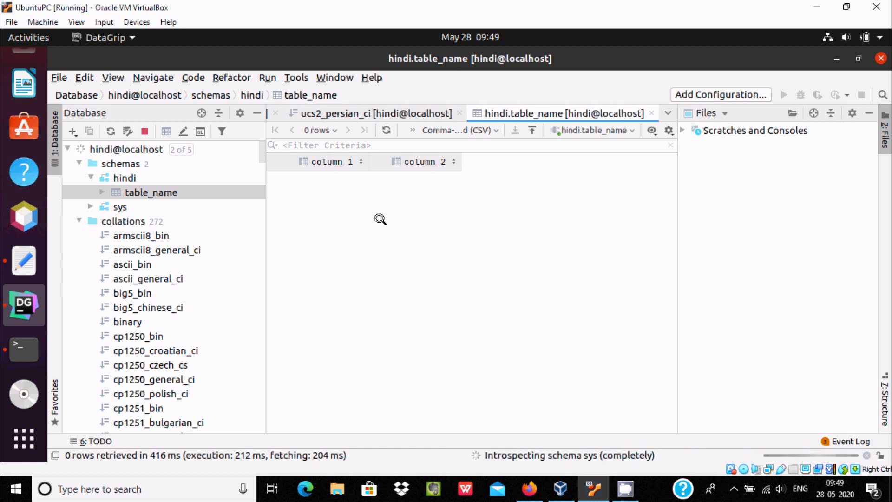